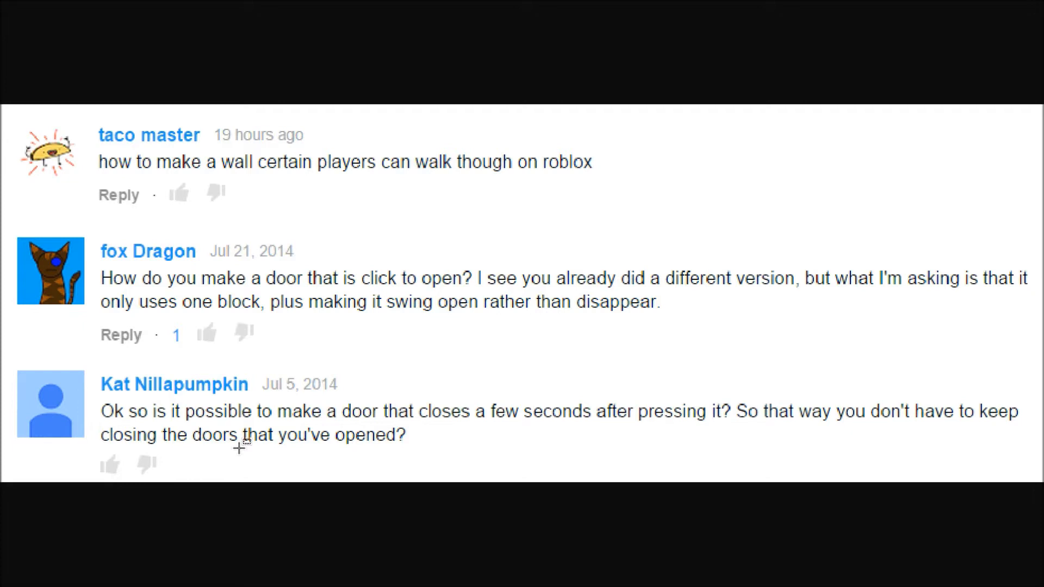
pyautogui.moveTo(989, 383)
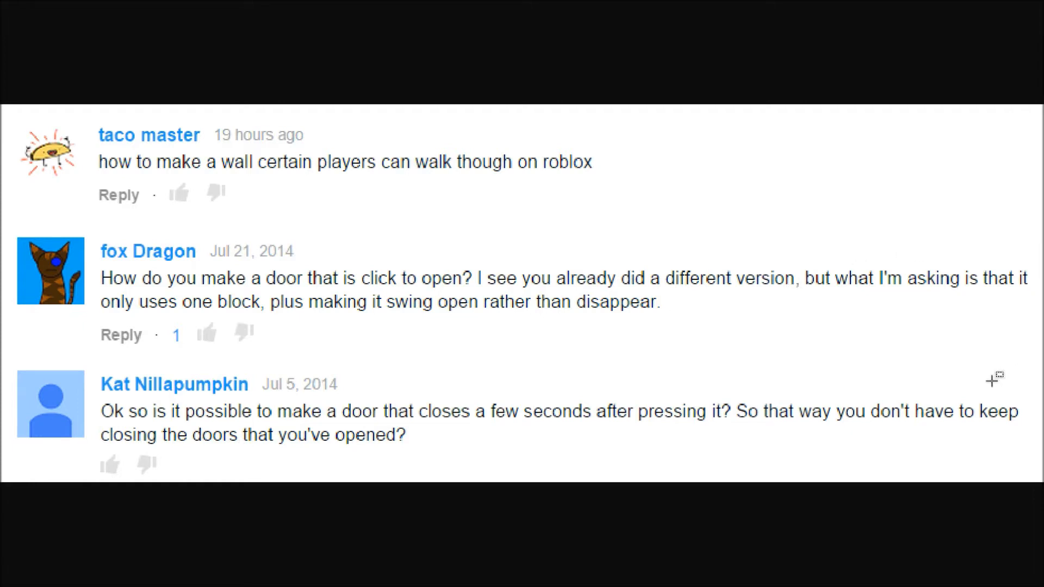
pyautogui.moveTo(929, 358)
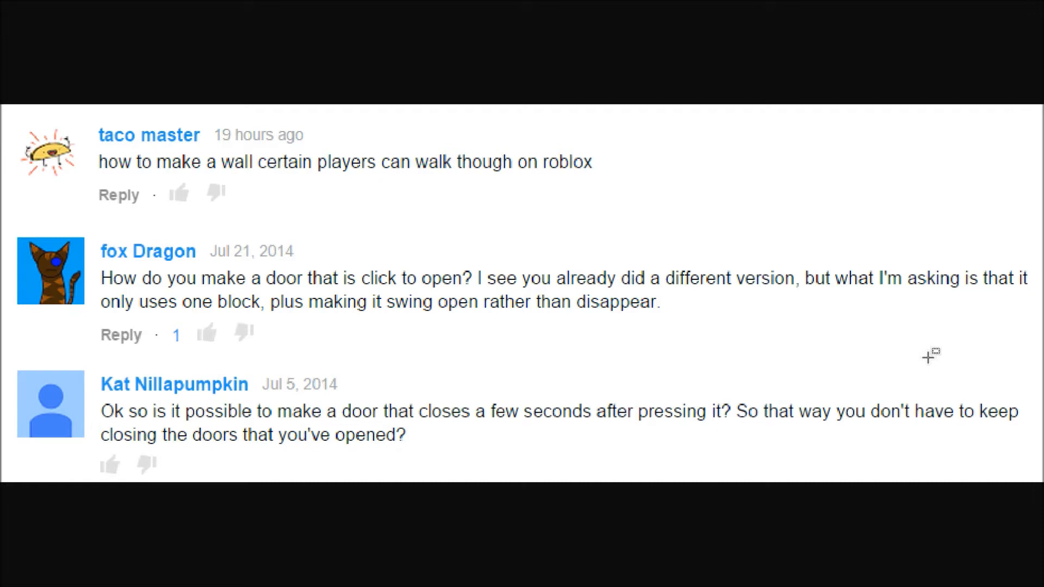
pyautogui.moveTo(357, 221)
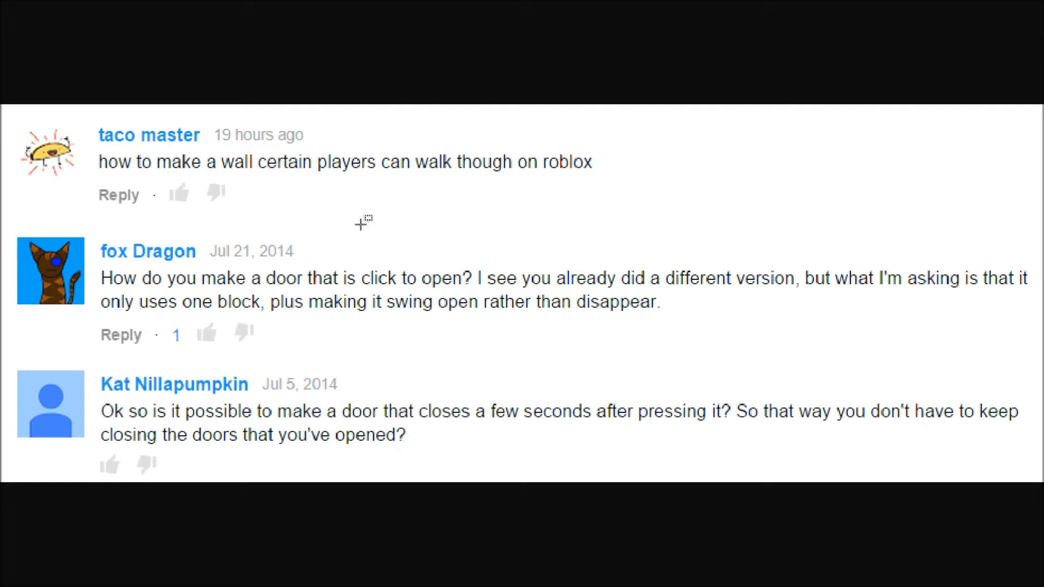
pyautogui.moveTo(202, 190)
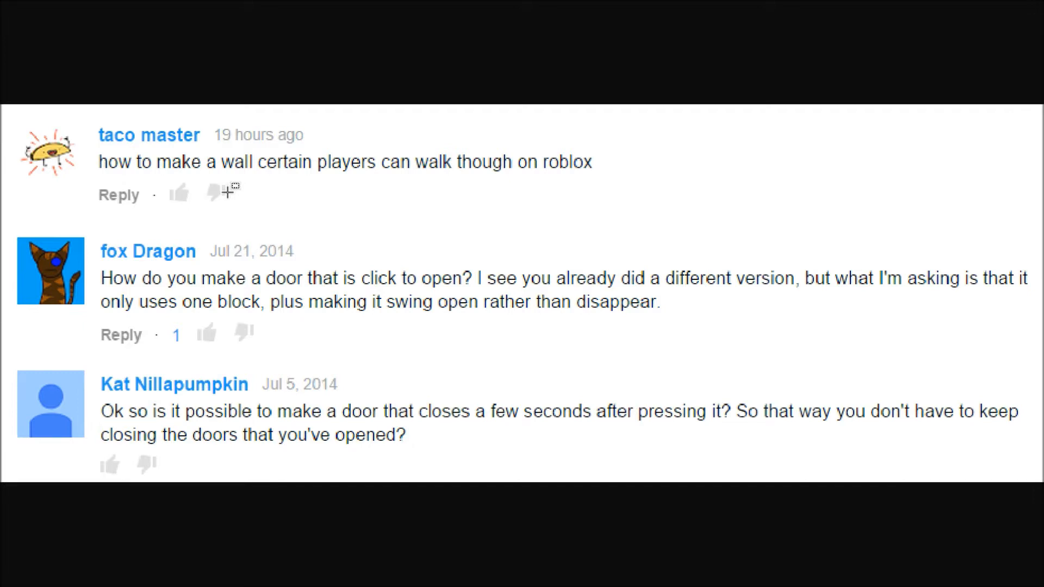
pyautogui.moveTo(316, 424)
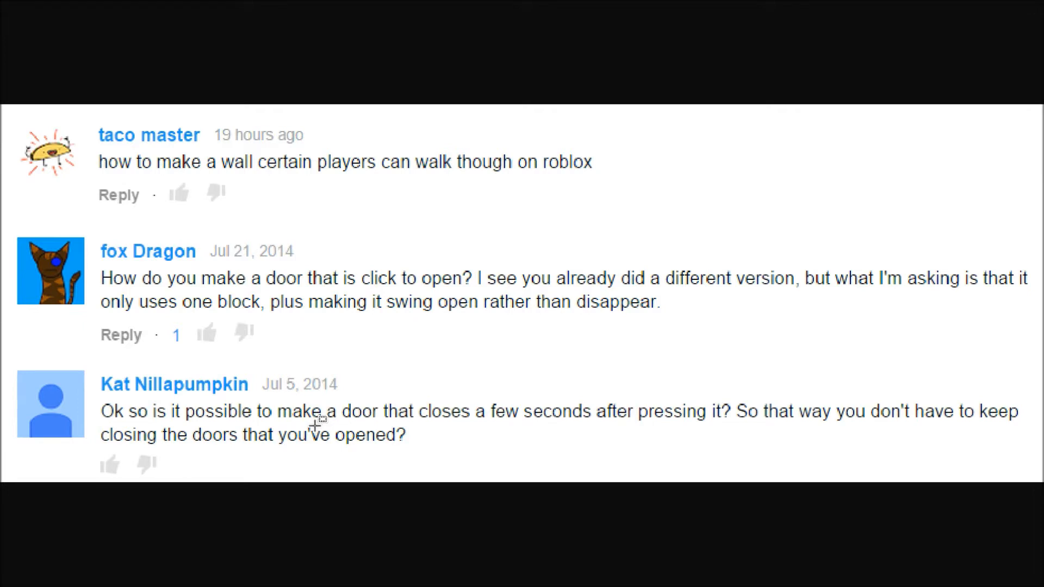
pyautogui.moveTo(306, 276)
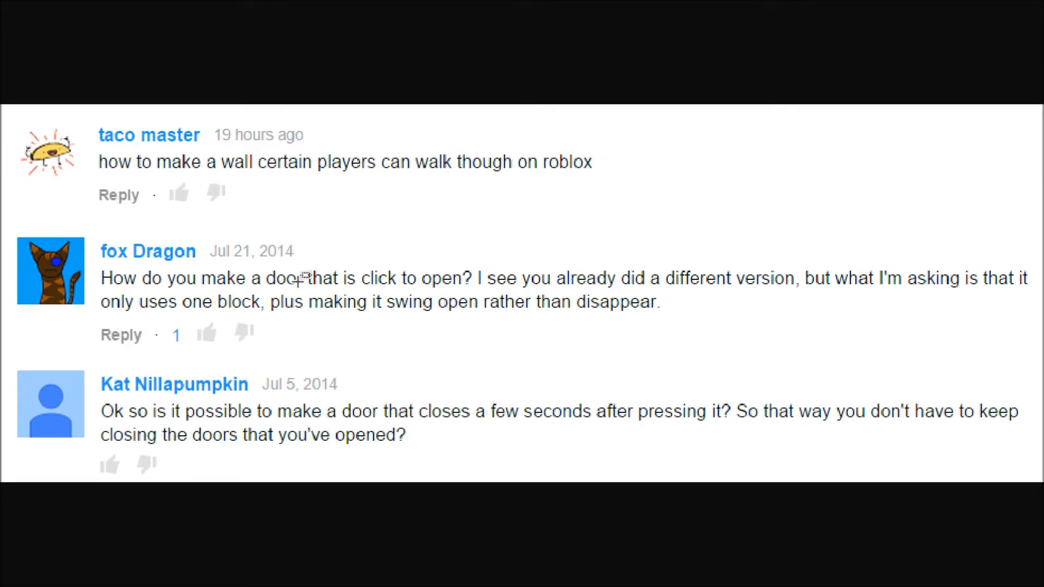
pyautogui.moveTo(253, 315)
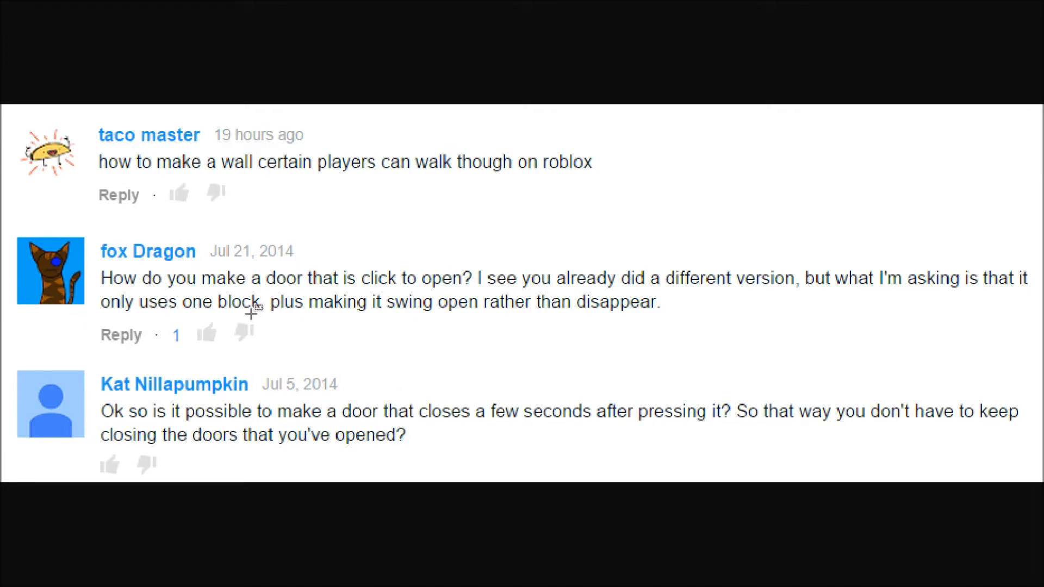
pyautogui.moveTo(199, 291)
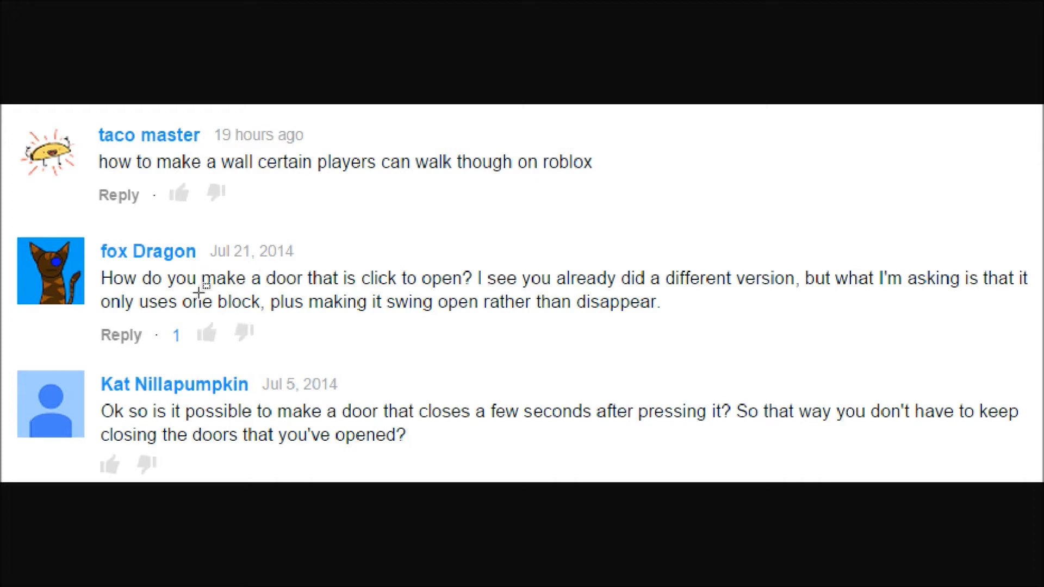
pyautogui.moveTo(281, 316)
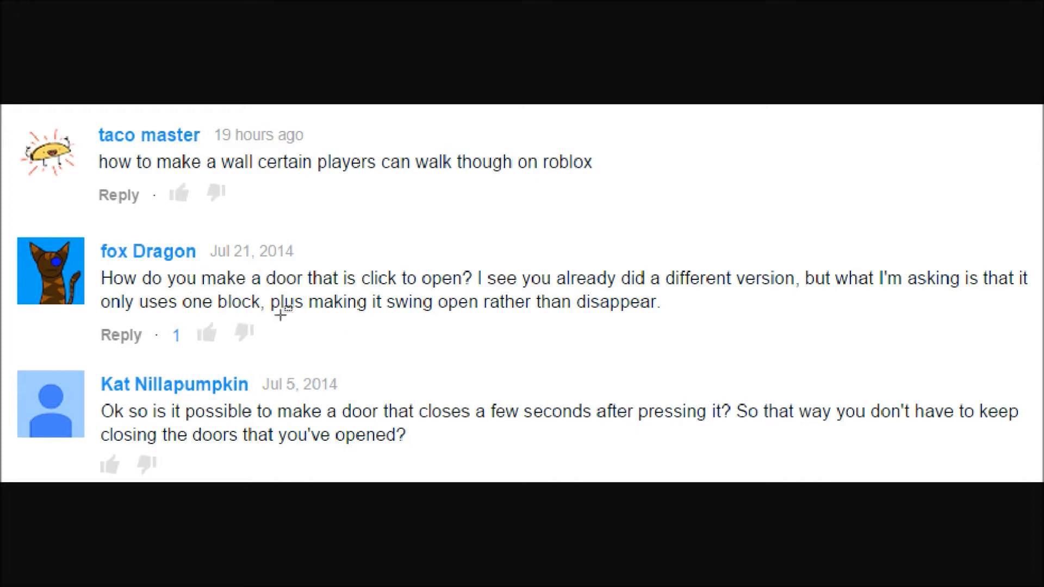
pyautogui.moveTo(298, 335)
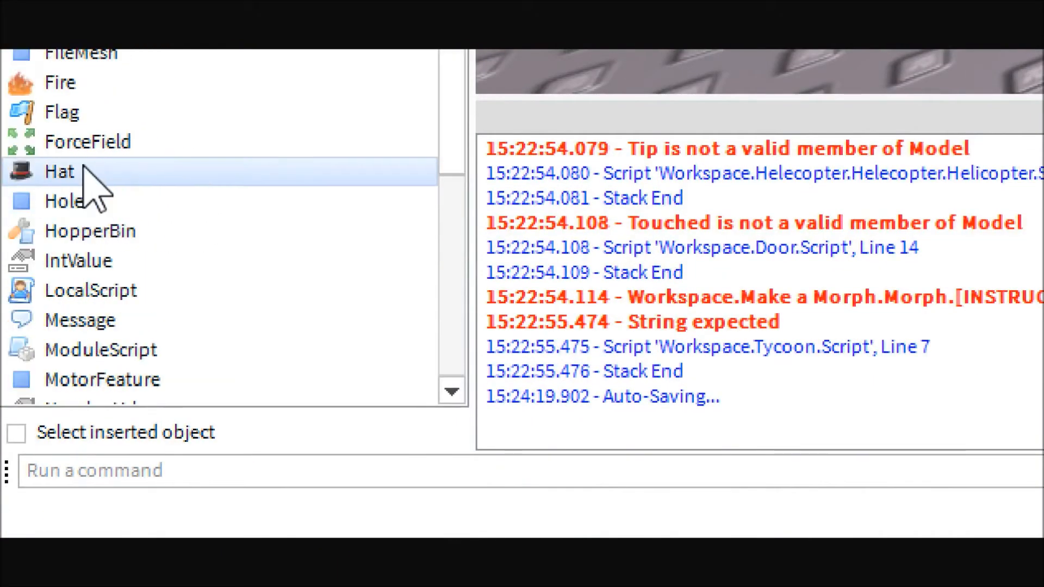
# Ungroup the Door model from its Explorer context menu
pyautogui.scroll(-3)
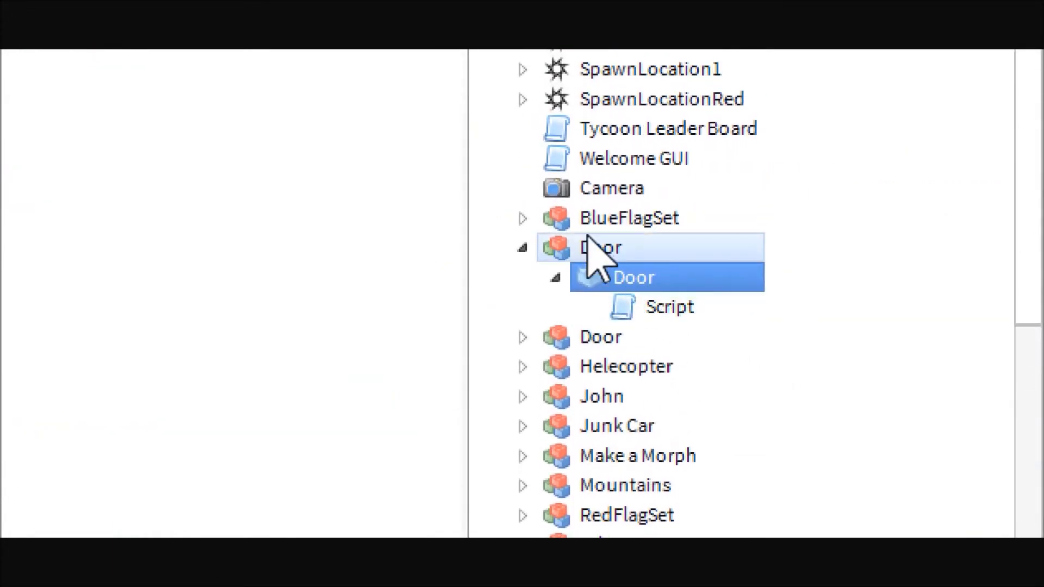
pyautogui.rightClick(599, 248)
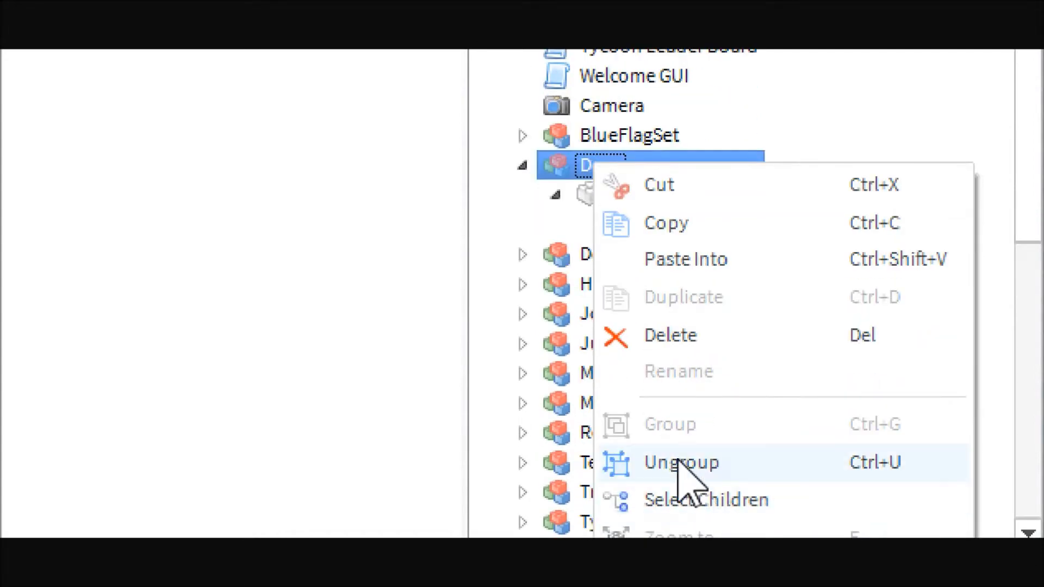
pyautogui.click(681, 463)
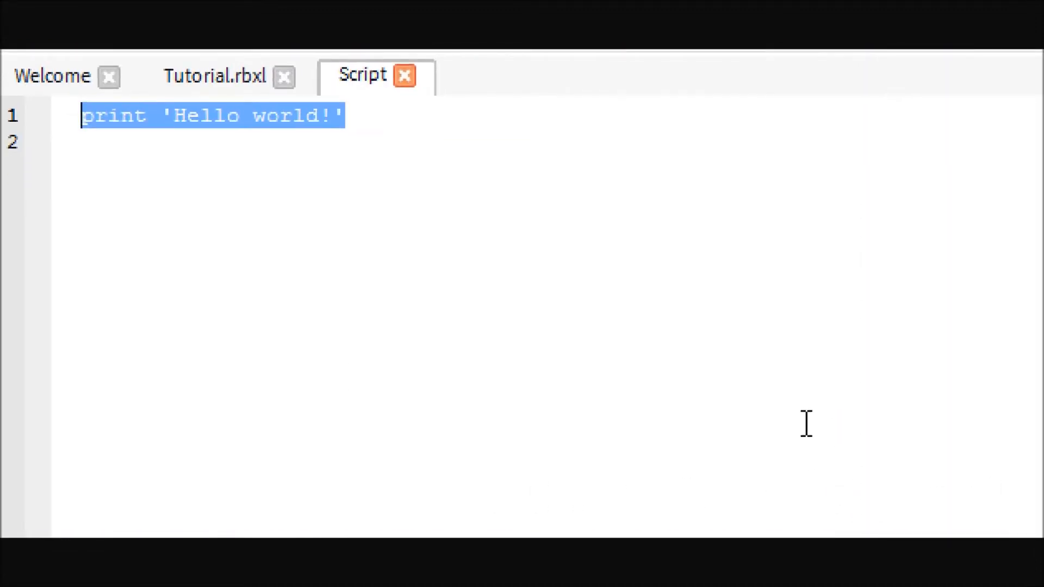
# Declare local door = script.Parent and an empty onTouched(p) function
pyautogui.write('local')
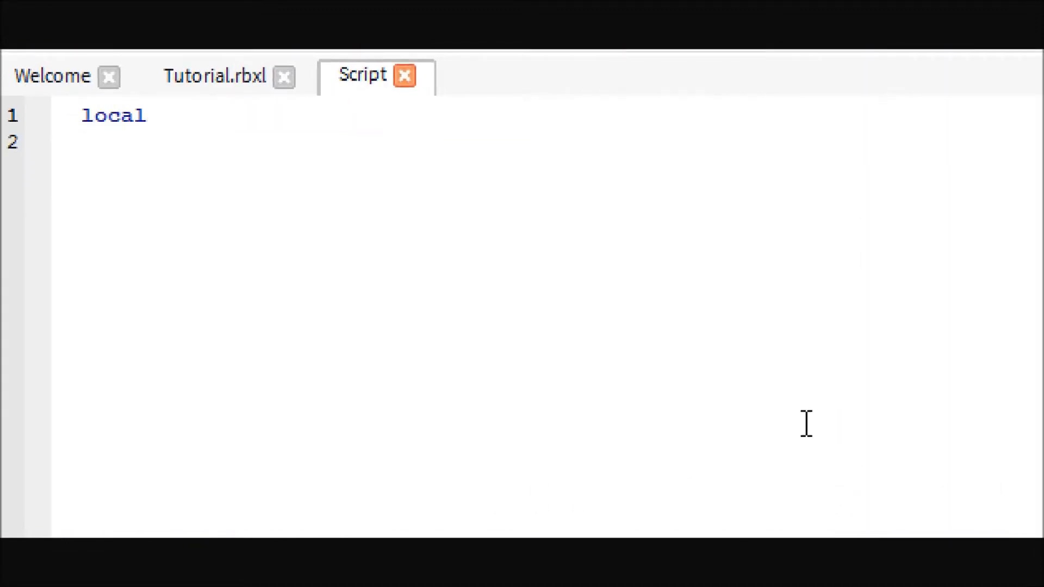
pyautogui.write('door = sc')
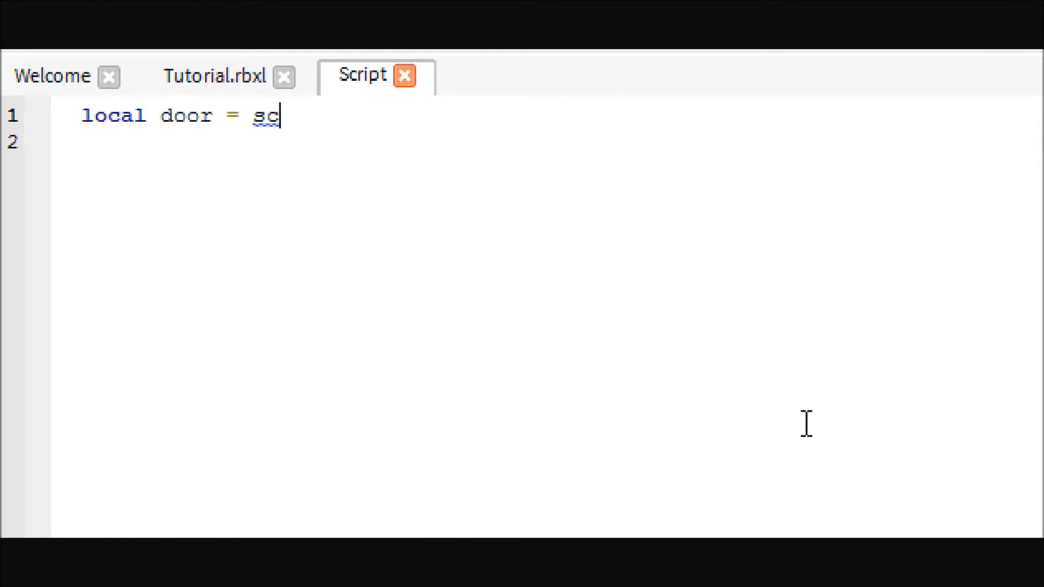
pyautogui.write('ript.Parent')
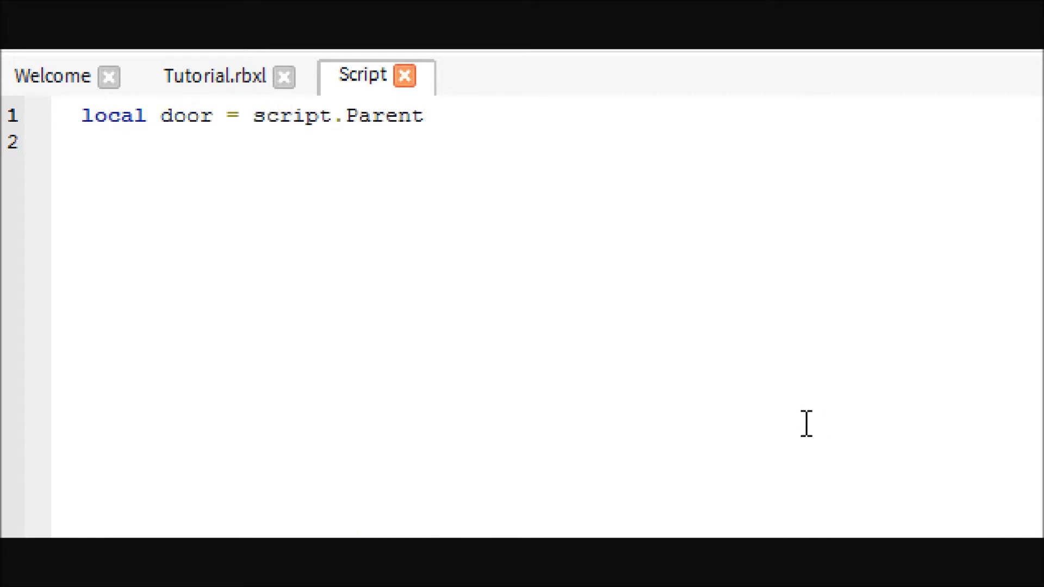
pyautogui.write('function o')
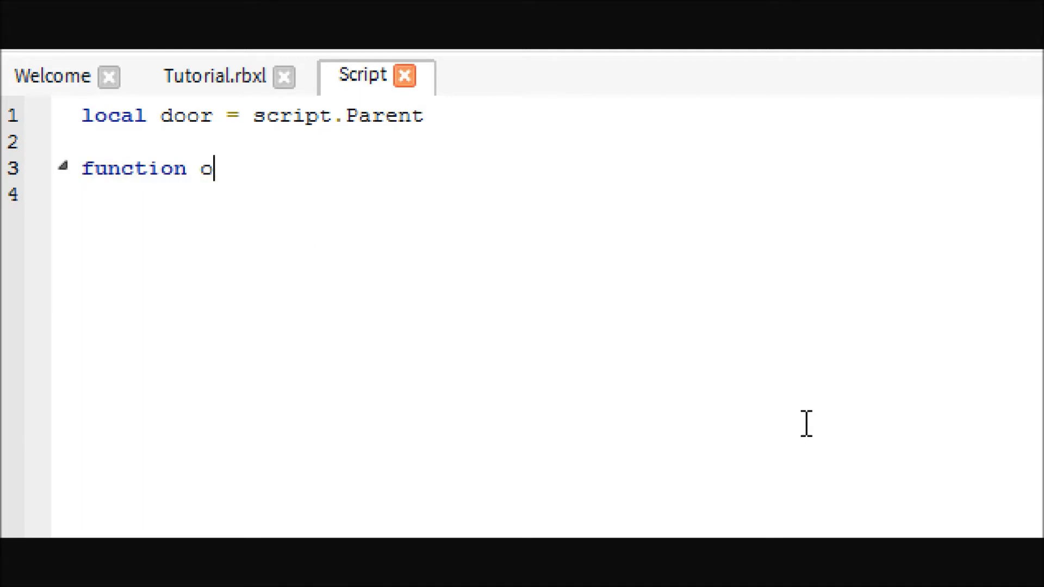
pyautogui.write('nTouched(p')
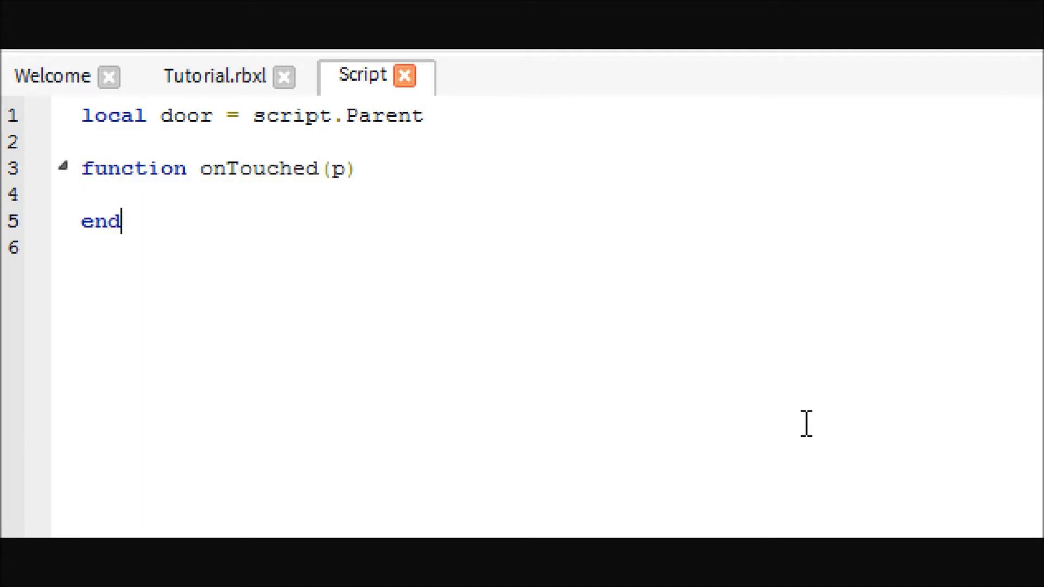
# Connect onTouched to the door's Touched event with door.Touched:connect(onTouched)
pyautogui.write('door.')
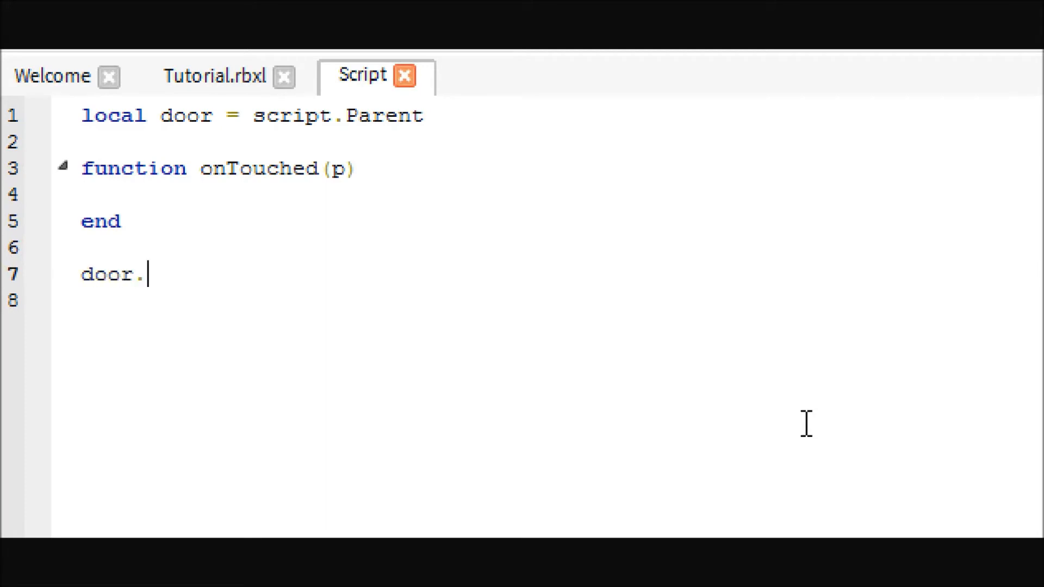
pyautogui.write('Touche')
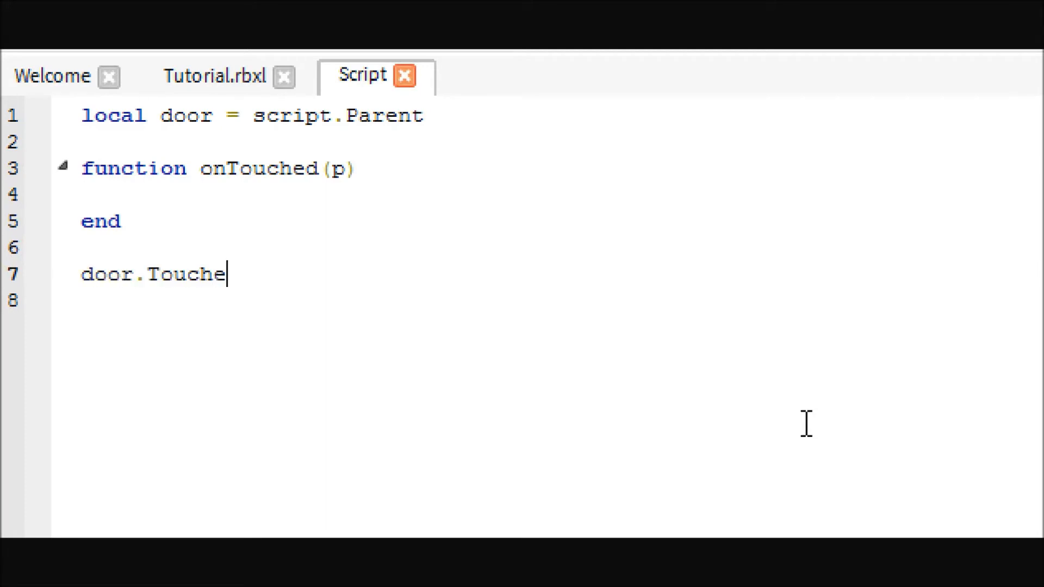
pyautogui.write('d:connect')
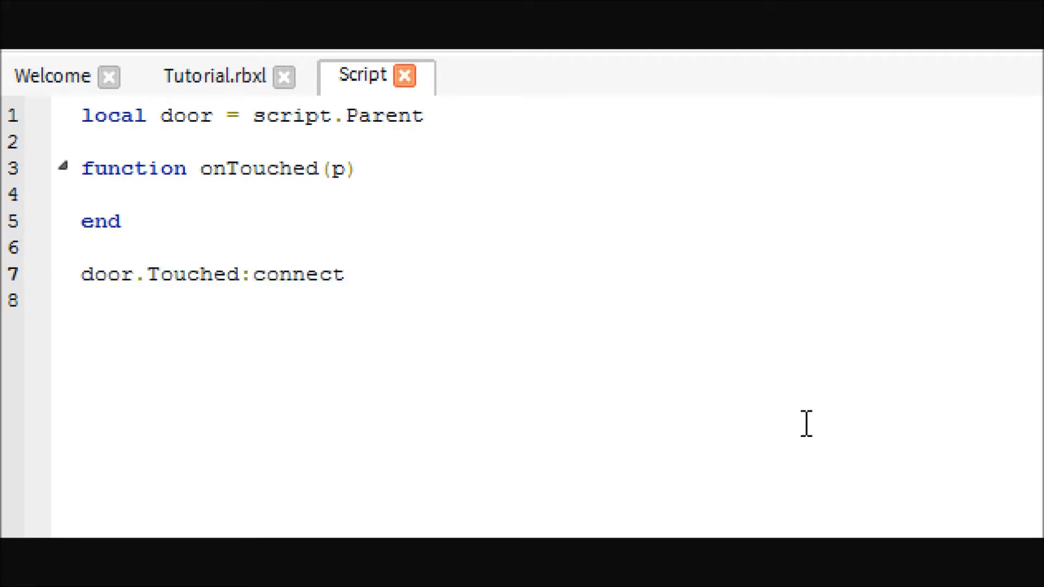
pyautogui.write('(')
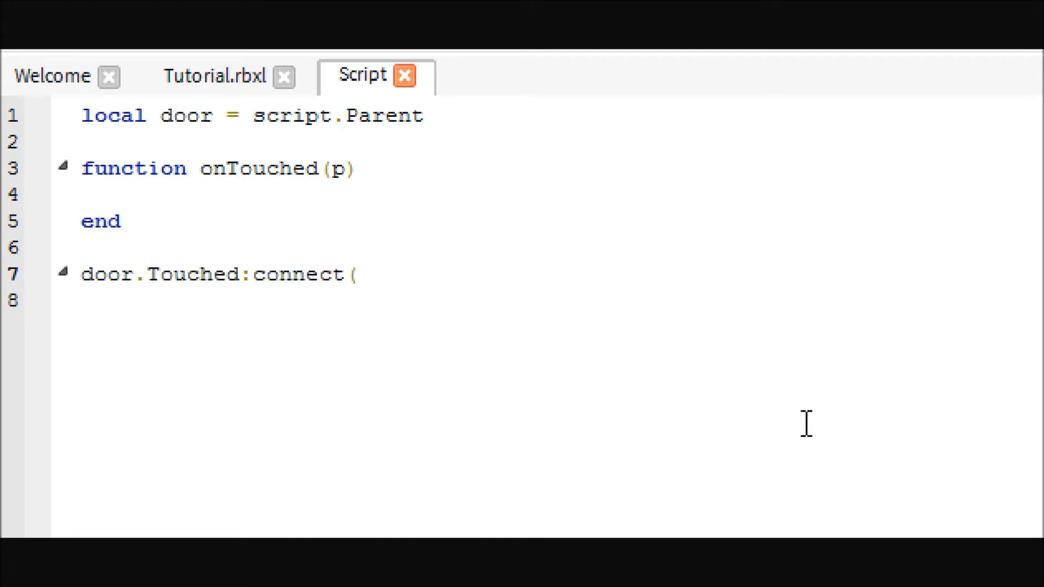
pyautogui.write('onTo')
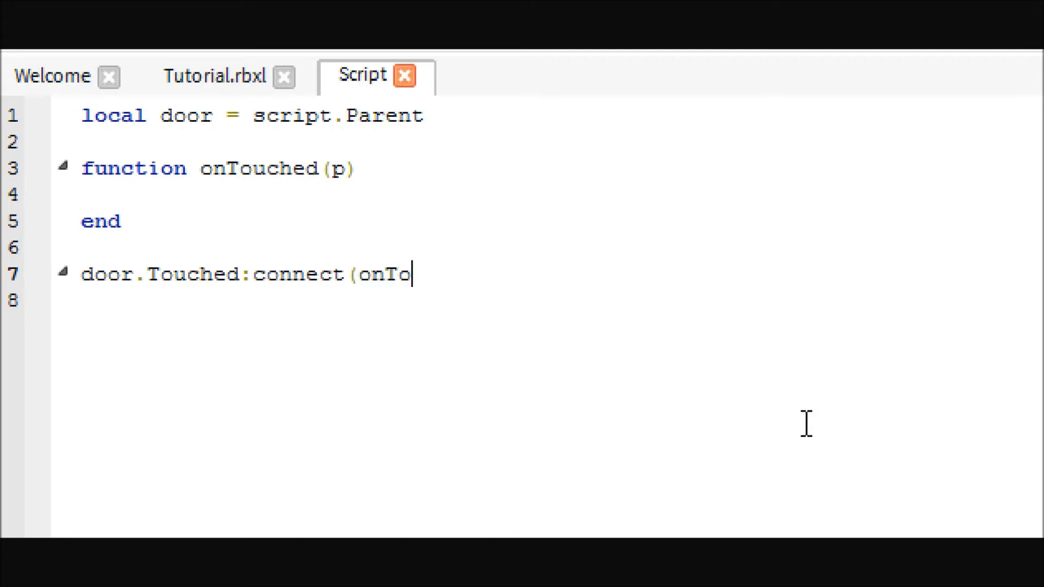
pyautogui.write('uched)')
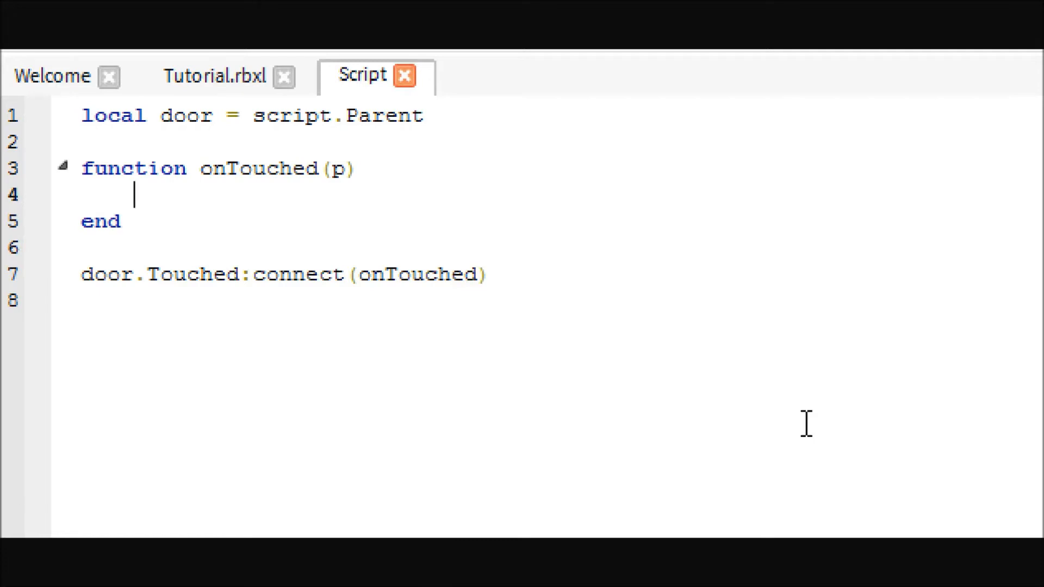
# Store the touching part's parent name in local name = p.Parent.Name
pyautogui.write('local name')
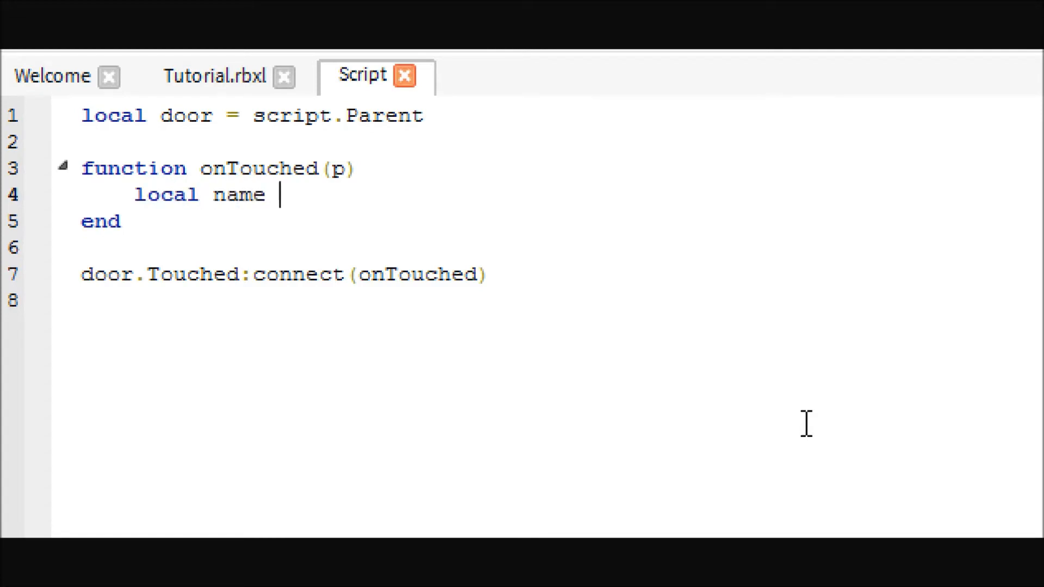
pyautogui.write('= p')
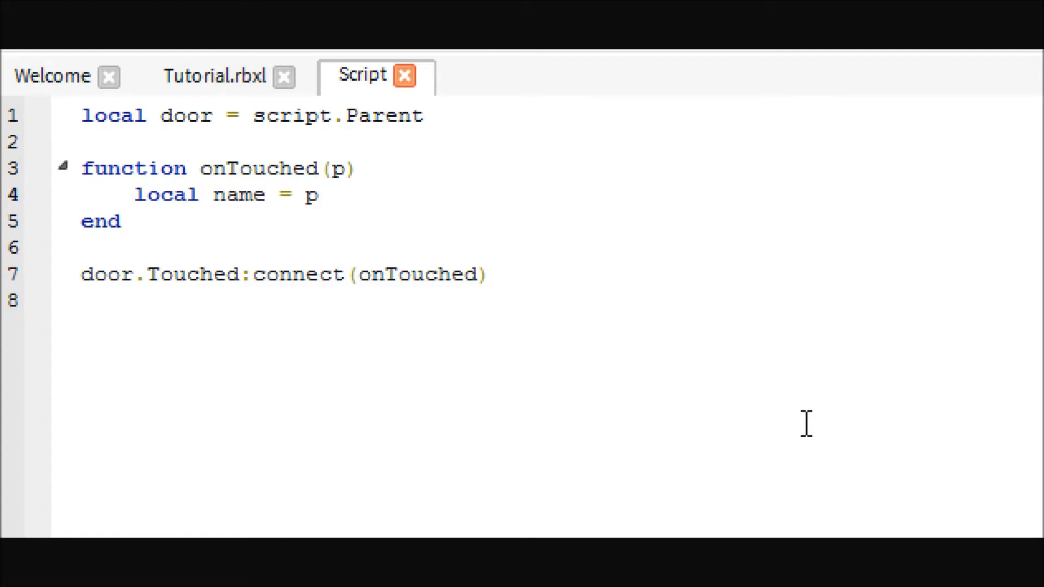
pyautogui.write('.Parent.Name')
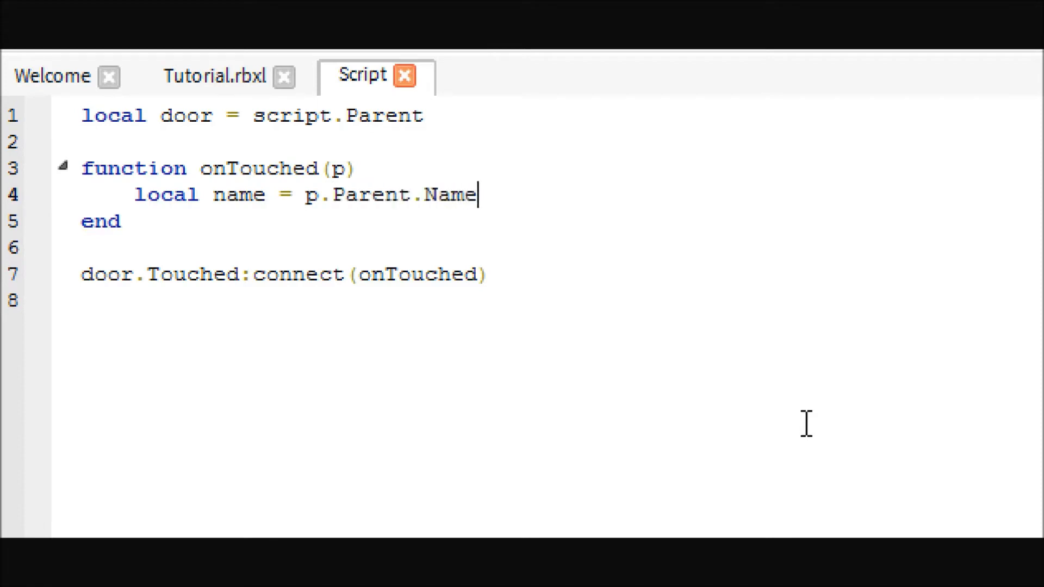
pyautogui.press('Enter')
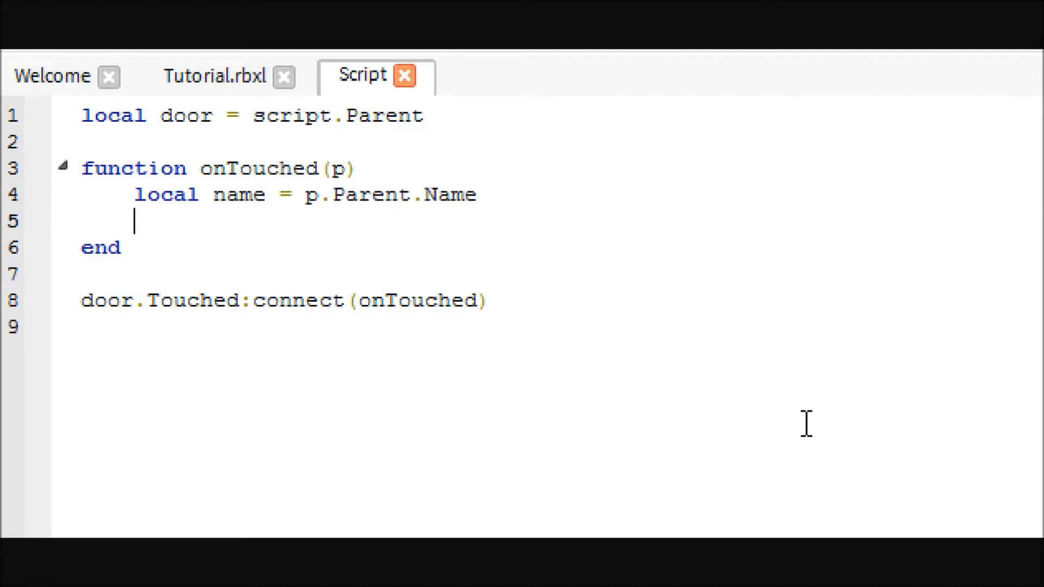
# Add an if check comparing name to "P11" or the Rrrrry123 player name
pyautogui.write('if')
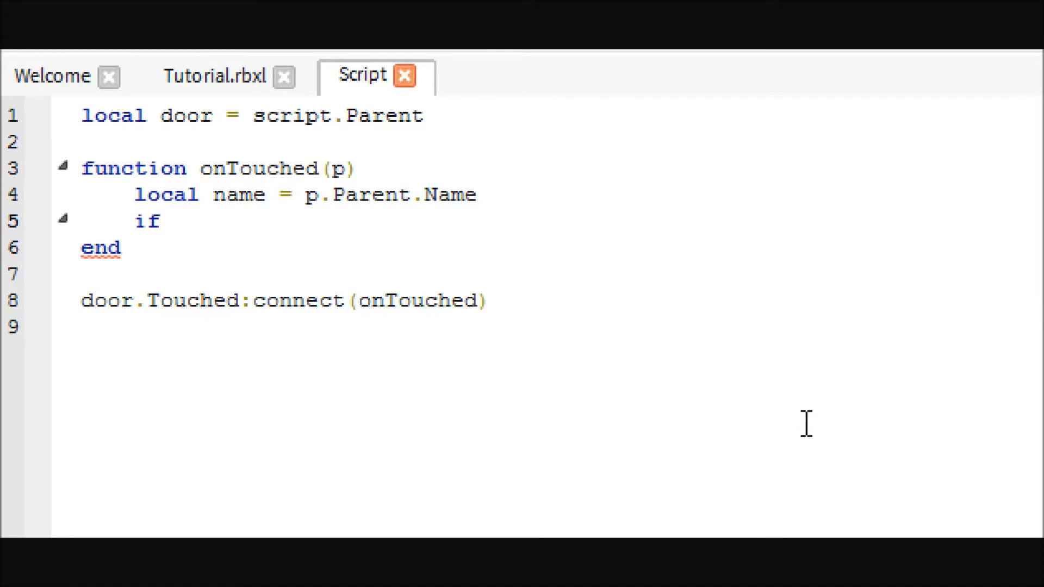
pyautogui.write('name ==')
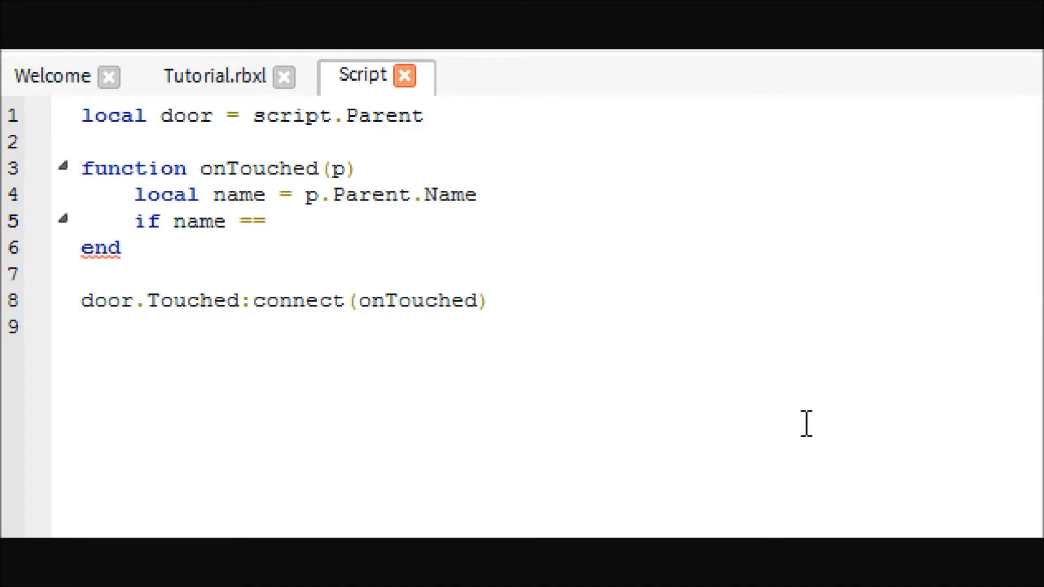
pyautogui.write('"P1')
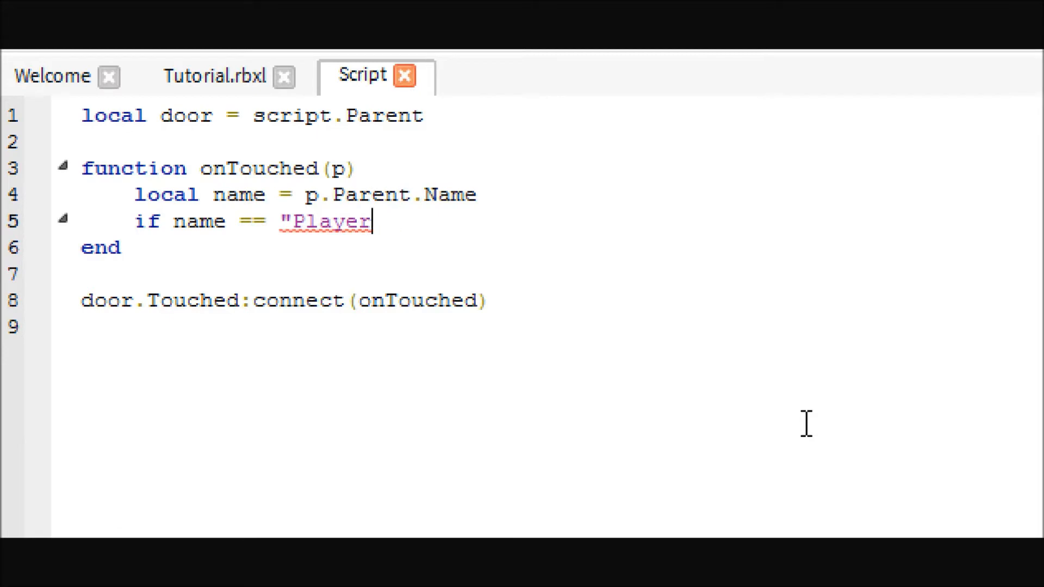
pyautogui.write('1" or name == "')
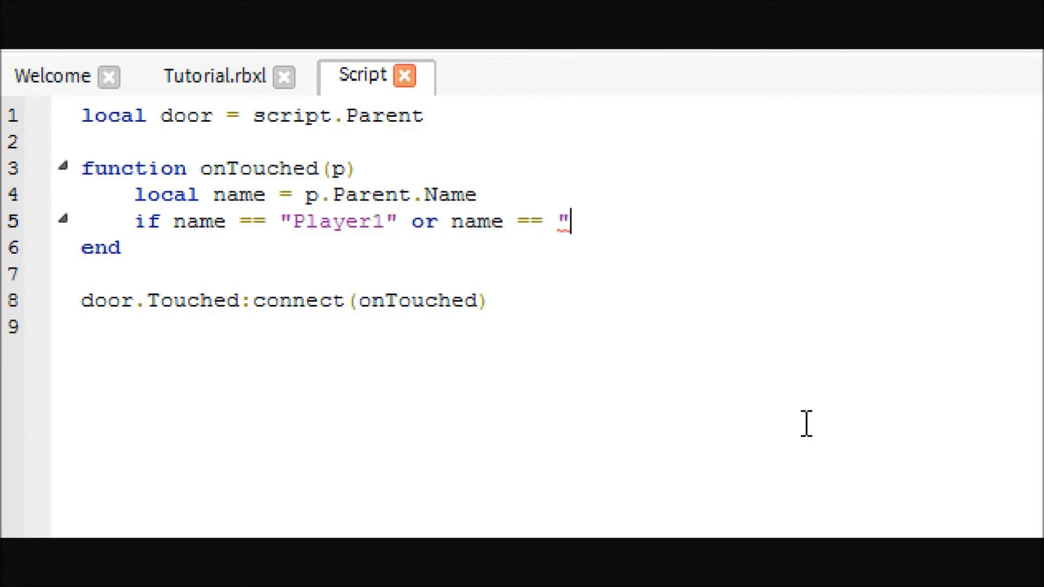
pyautogui.write('Rrrrry123" then')
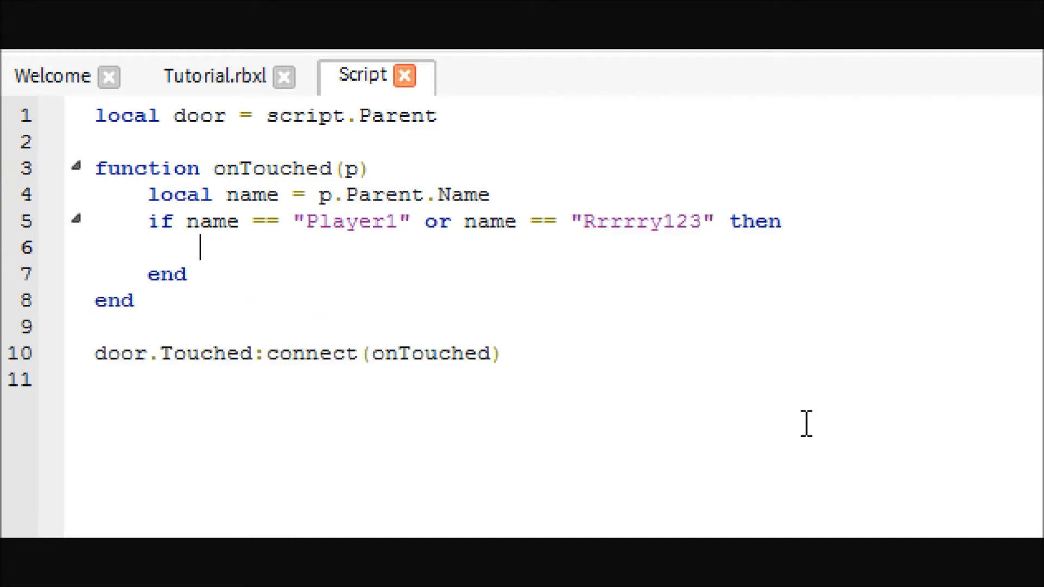
pyautogui.moveTo(335, 311)
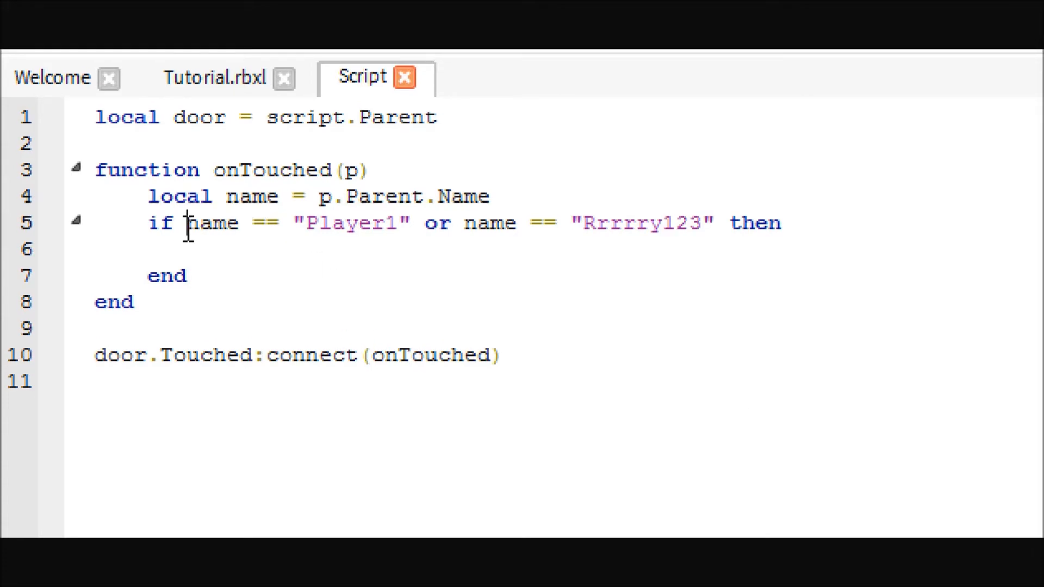
pyautogui.moveTo(186, 223); pyautogui.dragTo(449, 223)
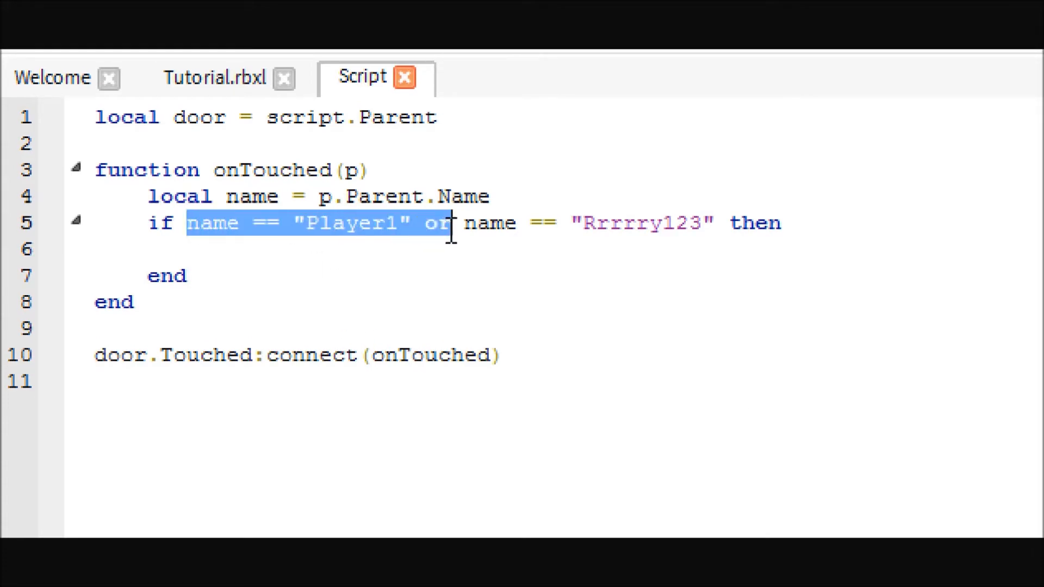
pyautogui.click(440, 262)
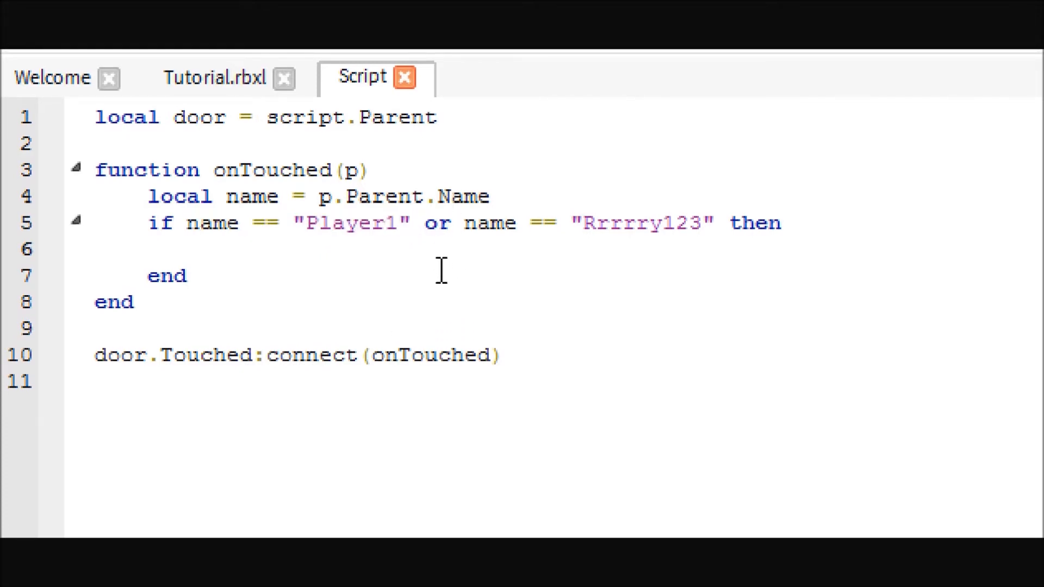
pyautogui.moveTo(435, 223)
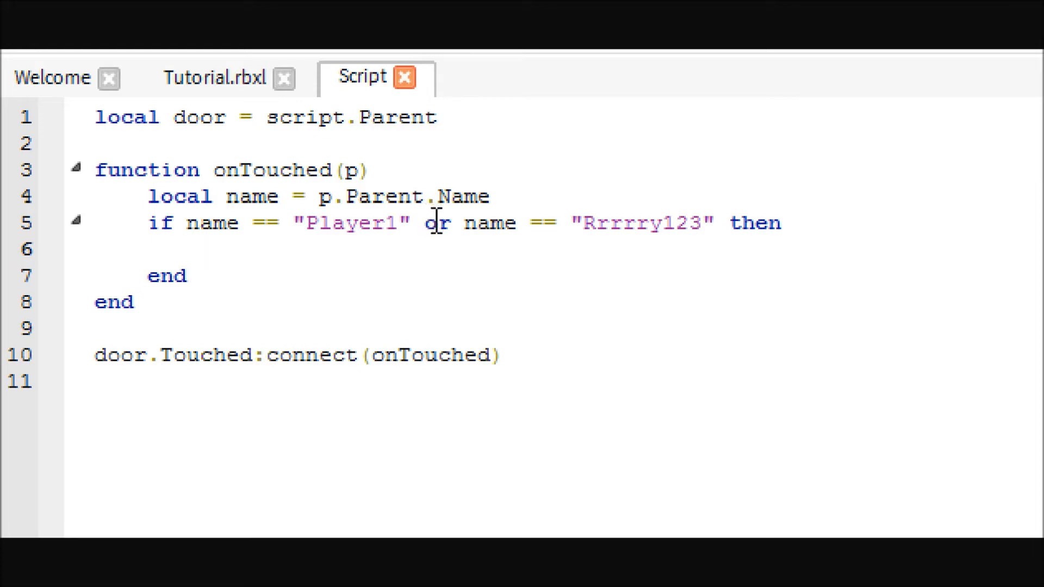
pyautogui.moveTo(461, 250)
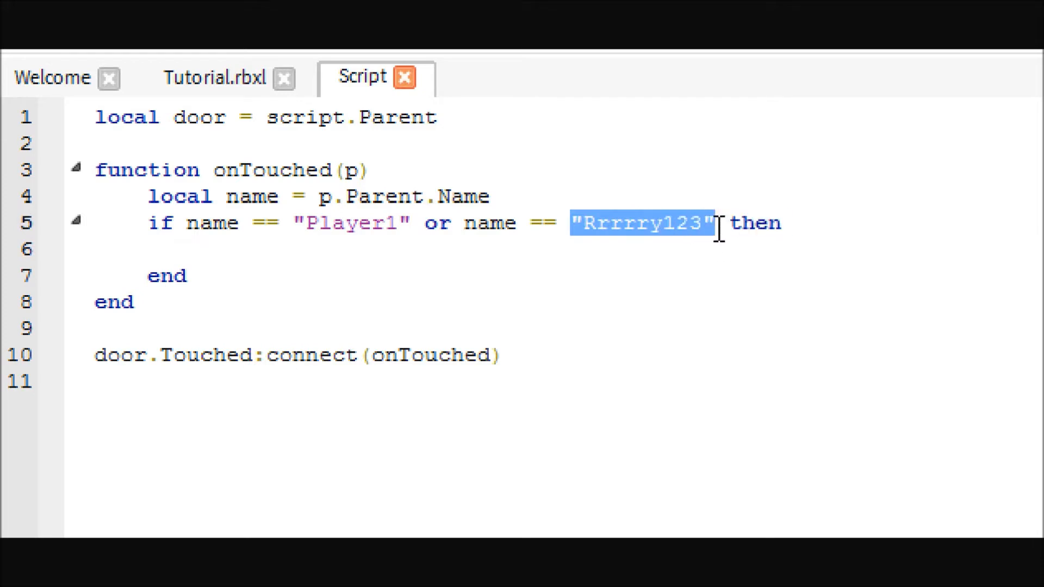
pyautogui.click(677, 280)
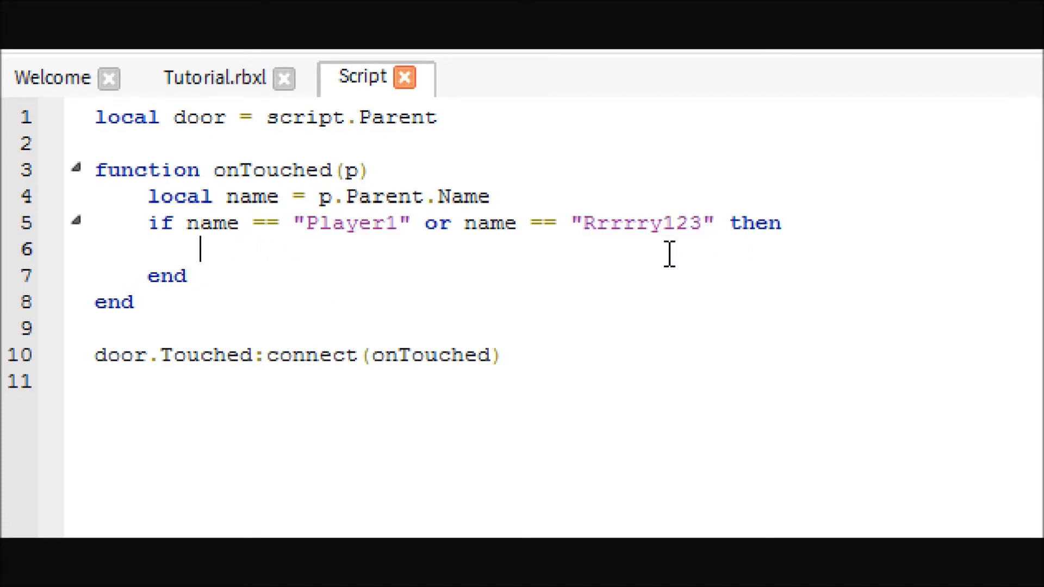
pyautogui.moveTo(472, 259)
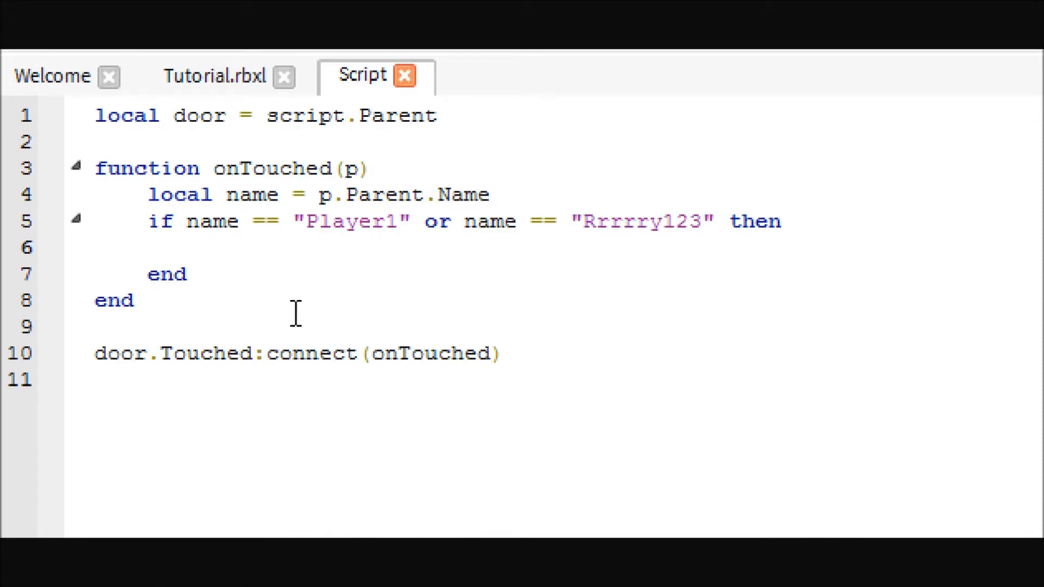
# Inside the if block, set door.Transparency = 1
pyautogui.write('Tran')
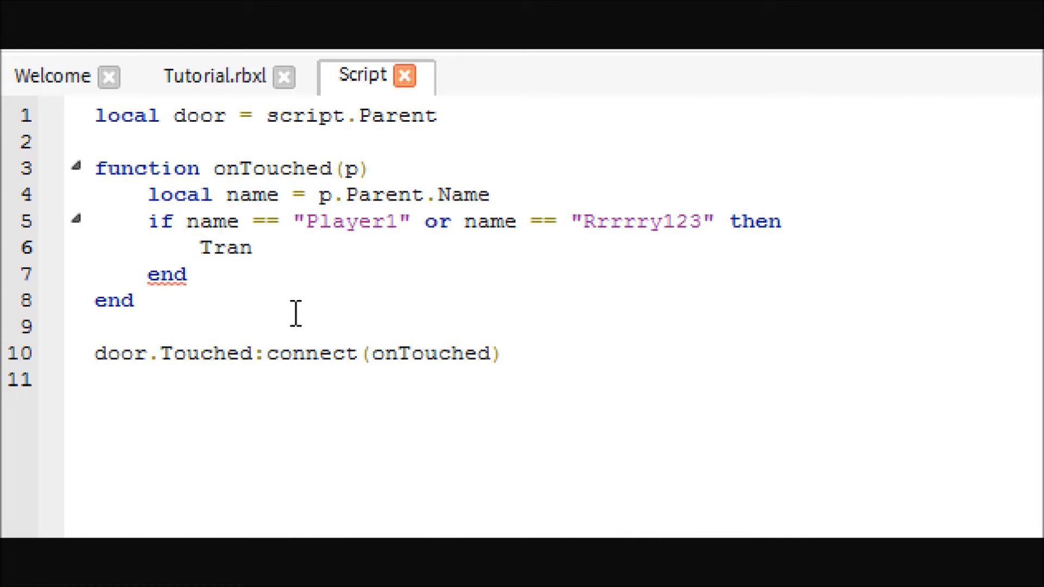
pyautogui.write('sparency')
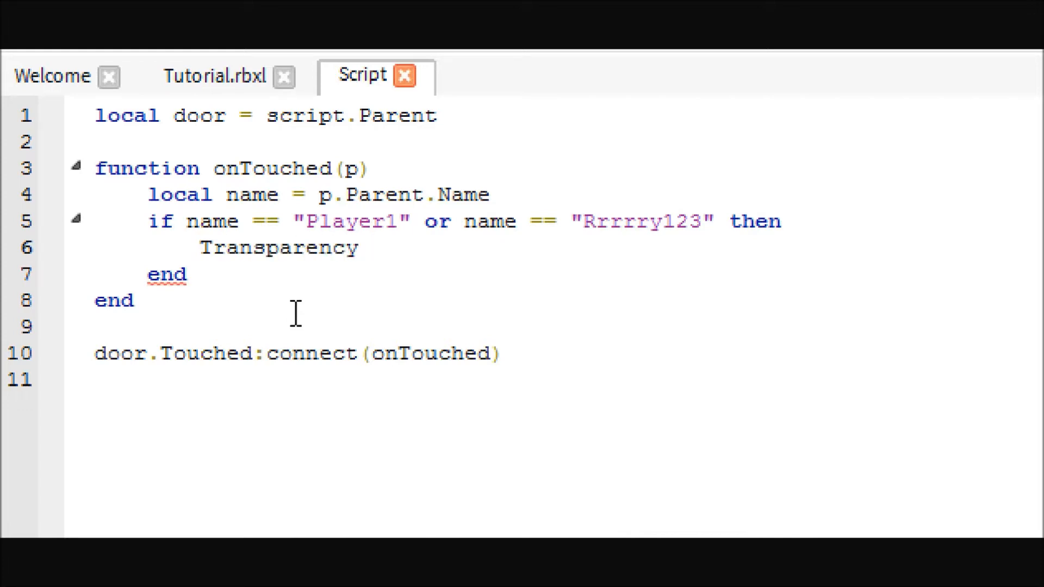
pyautogui.write('door.')
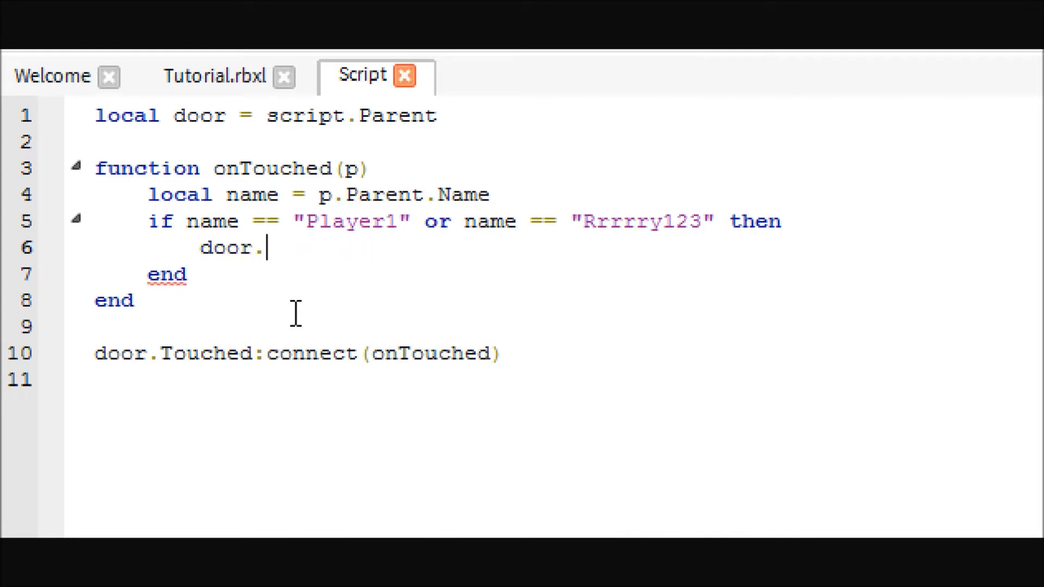
pyautogui.write('Transparency')
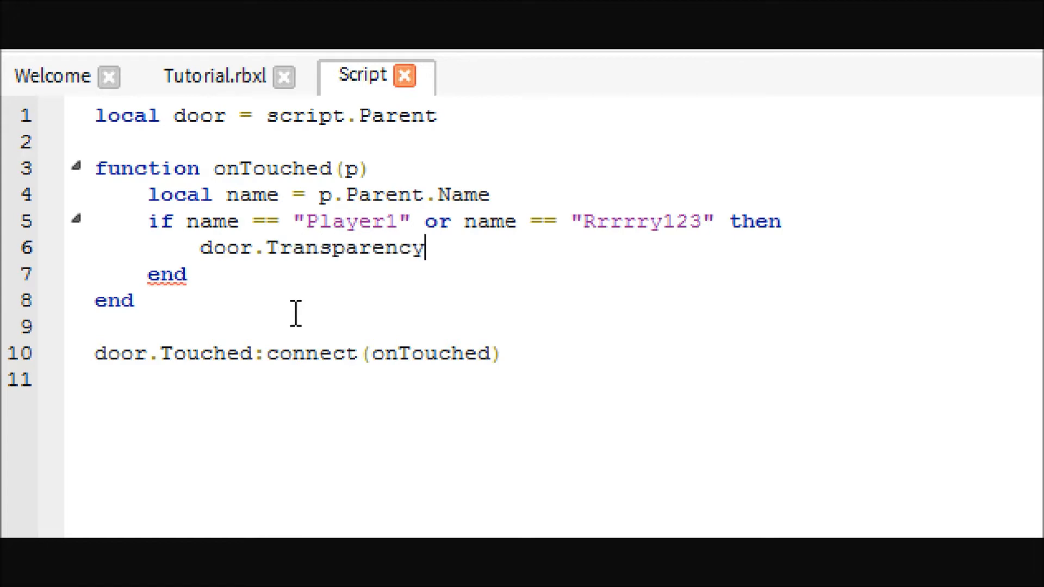
pyautogui.write('= 1')
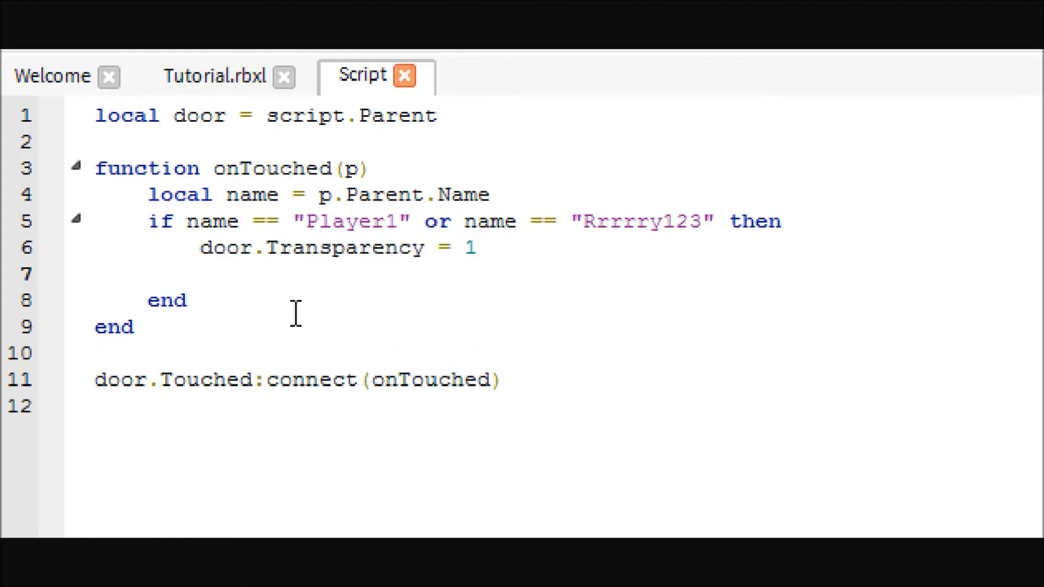
# Set door.CanCollide = false and begin a wait( call
pyautogui.write('do')
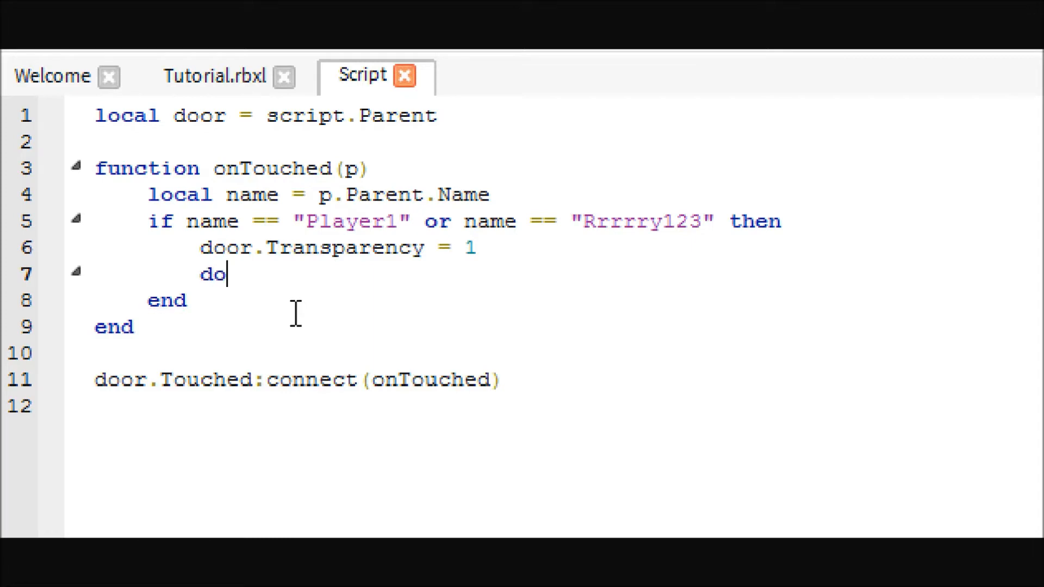
pyautogui.write('oor.Trans')
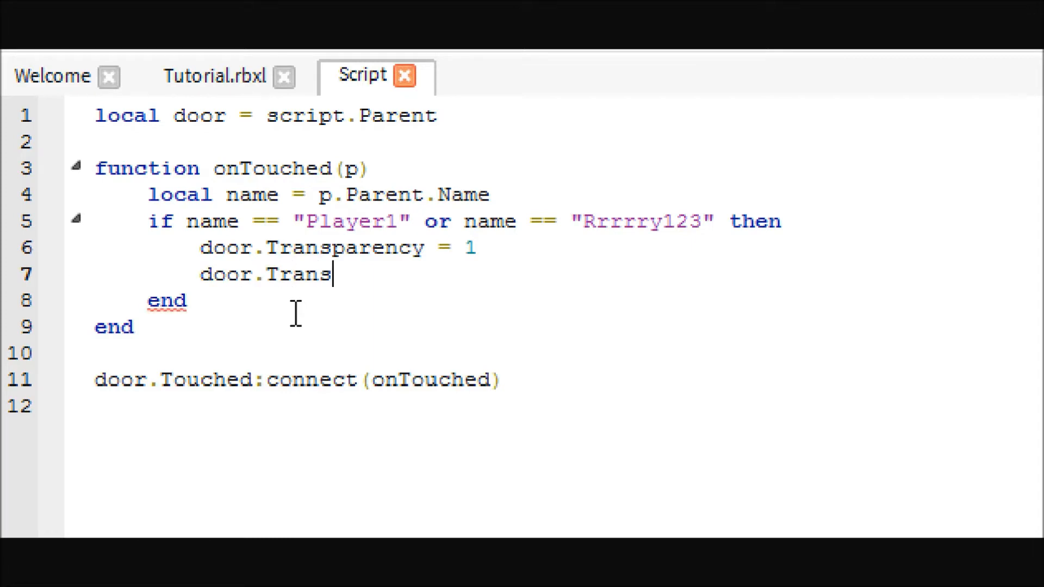
pyautogui.write('parency =')
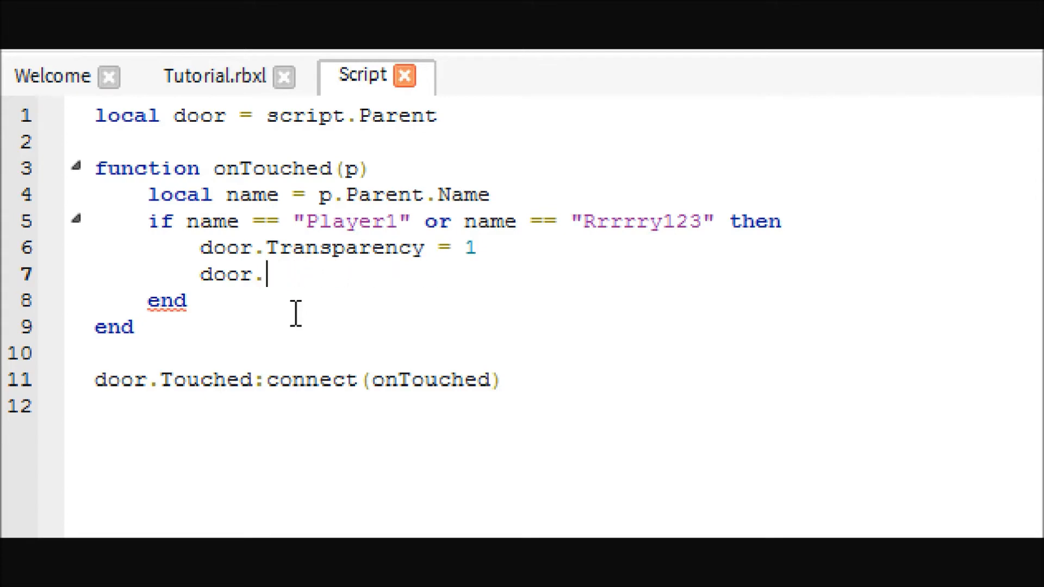
pyautogui.write('CanCollide')
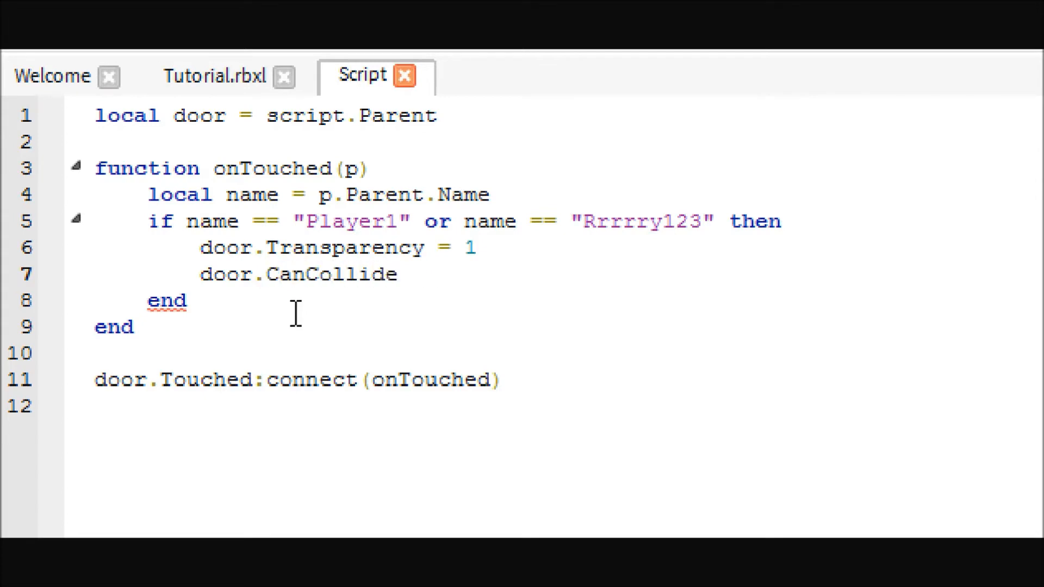
pyautogui.write('= false')
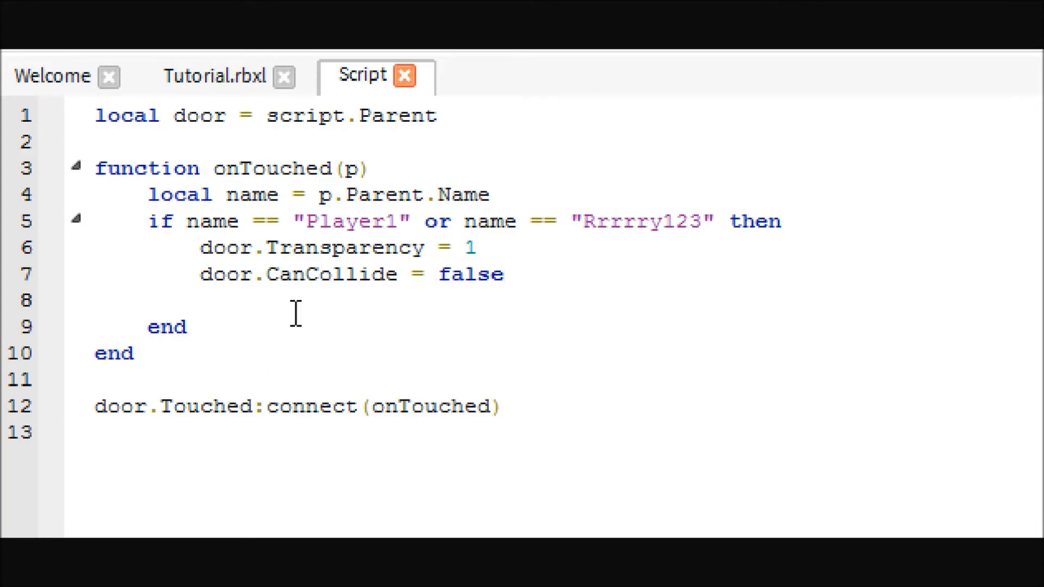
pyautogui.write('wait(')
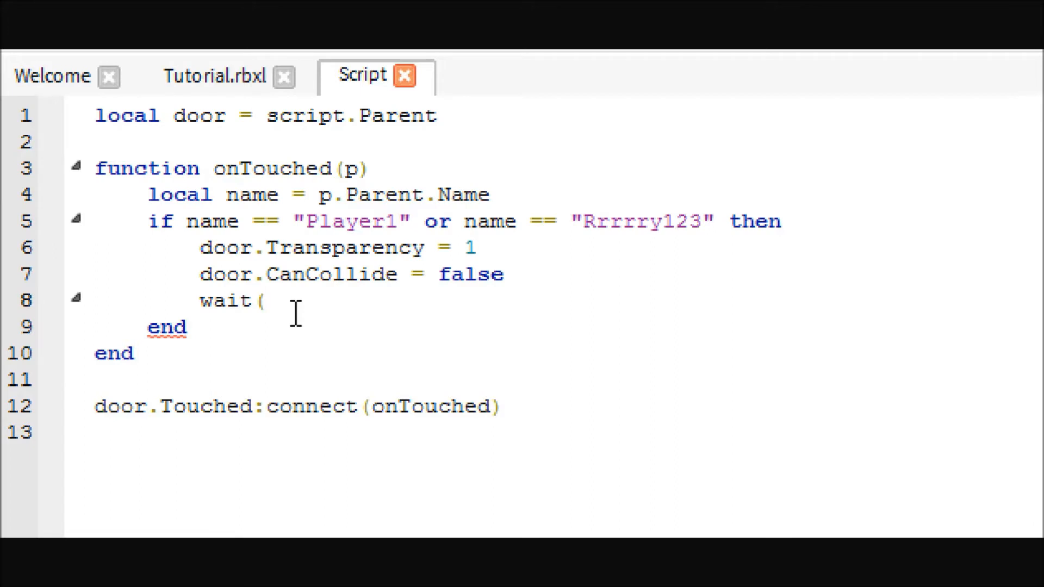
# Finish wait(3) and set door.Transparency back to 0 afterwards
pyautogui.write('3)')
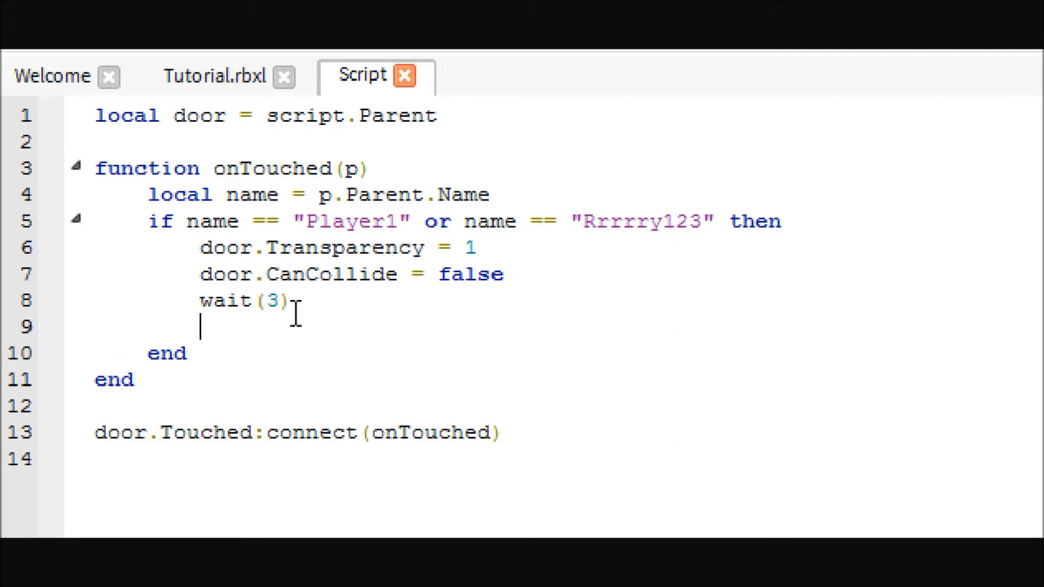
pyautogui.write('door.')
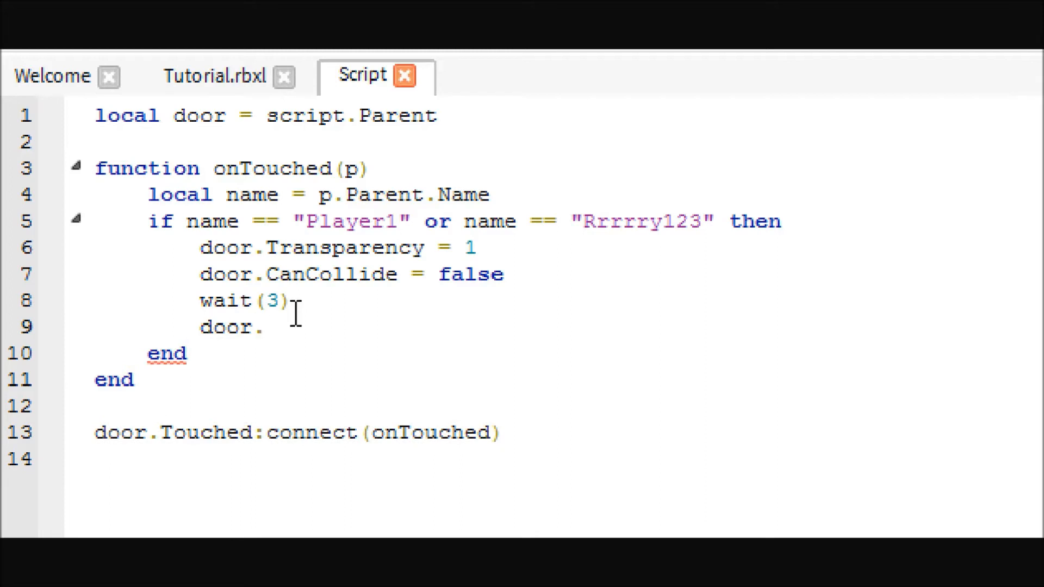
pyautogui.write('Transparency')
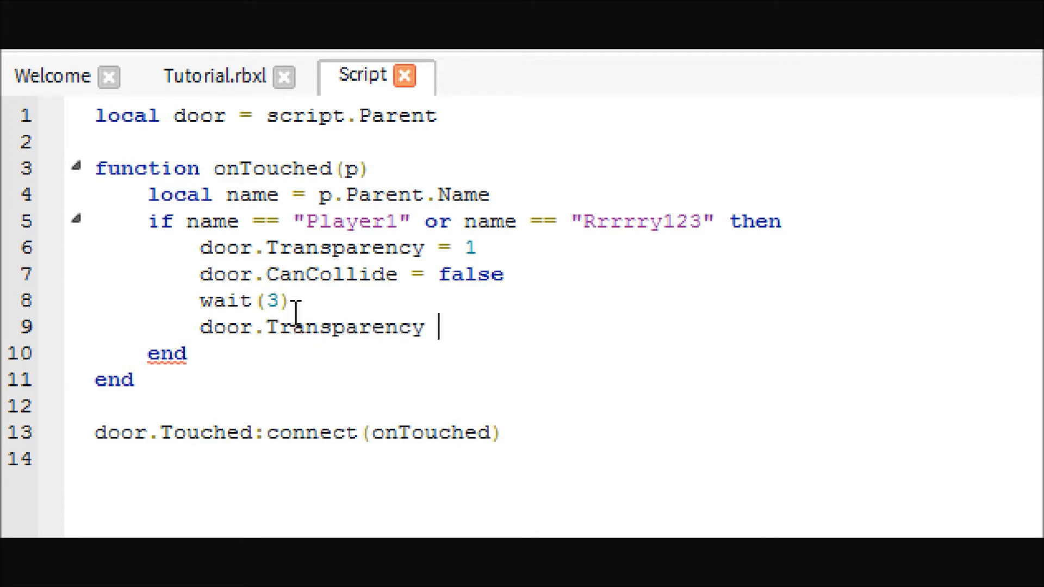
pyautogui.write('=')
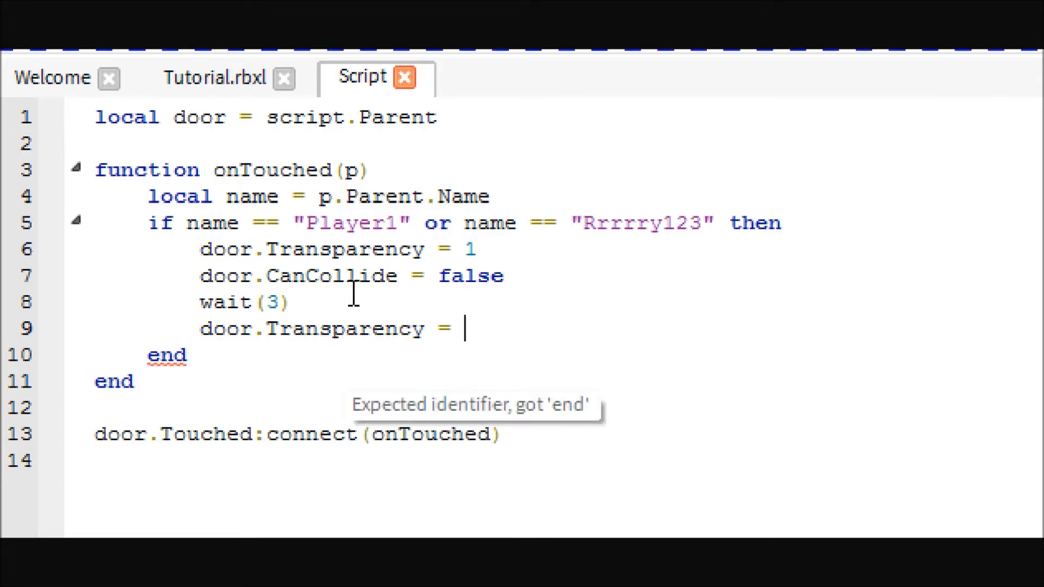
pyautogui.doubleClick(343, 250)
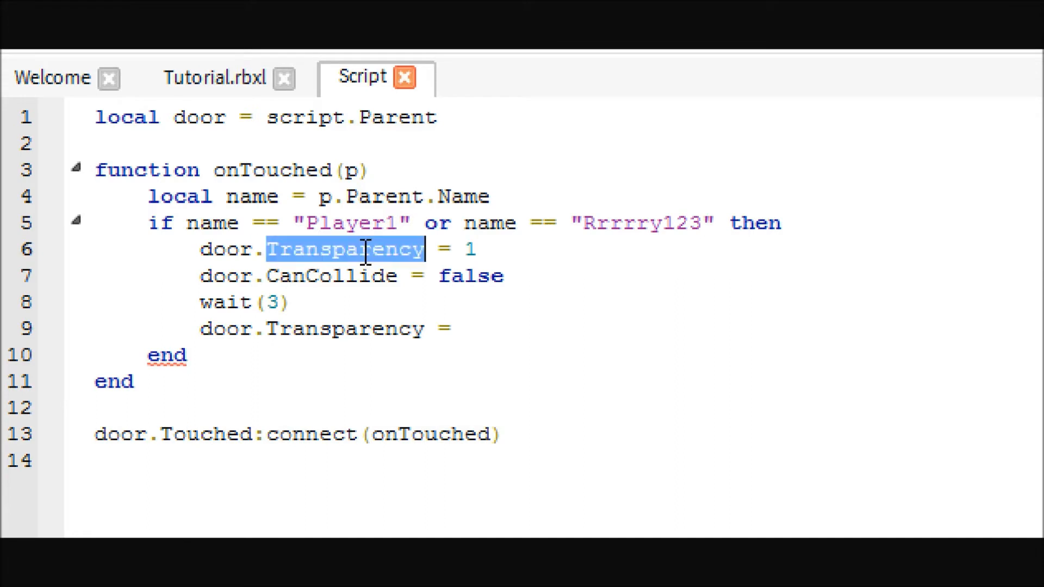
pyautogui.click(352, 250)
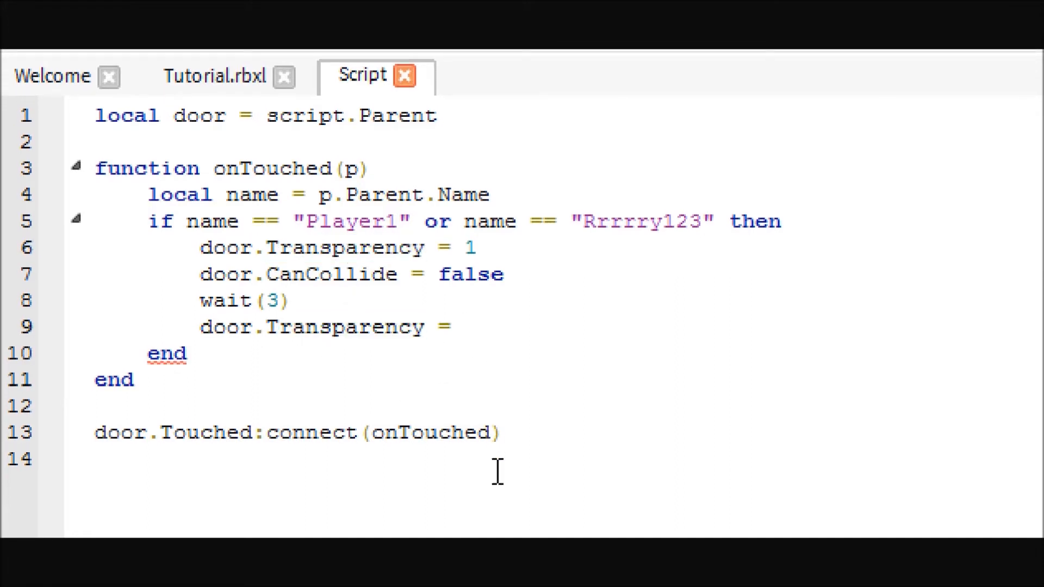
pyautogui.write('0')
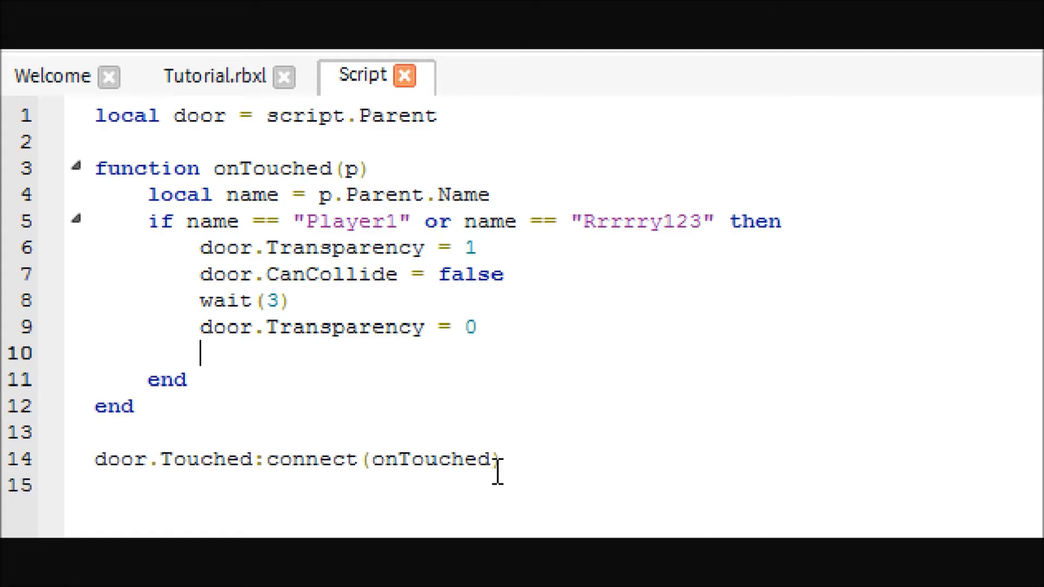
# Set door.CanCollide back to true after the wait
pyautogui.write('door.Can')
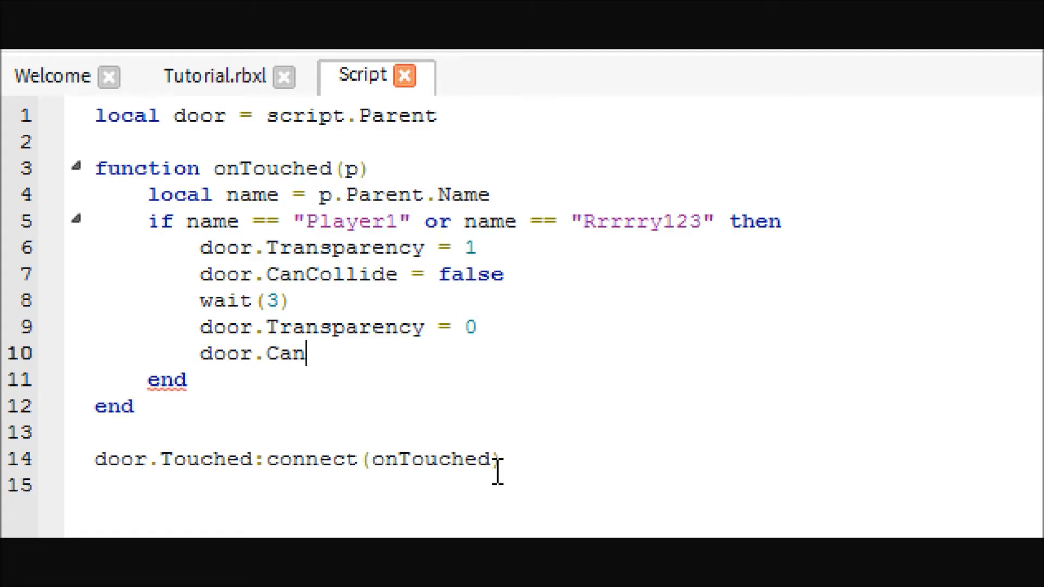
pyautogui.write('Collide =')
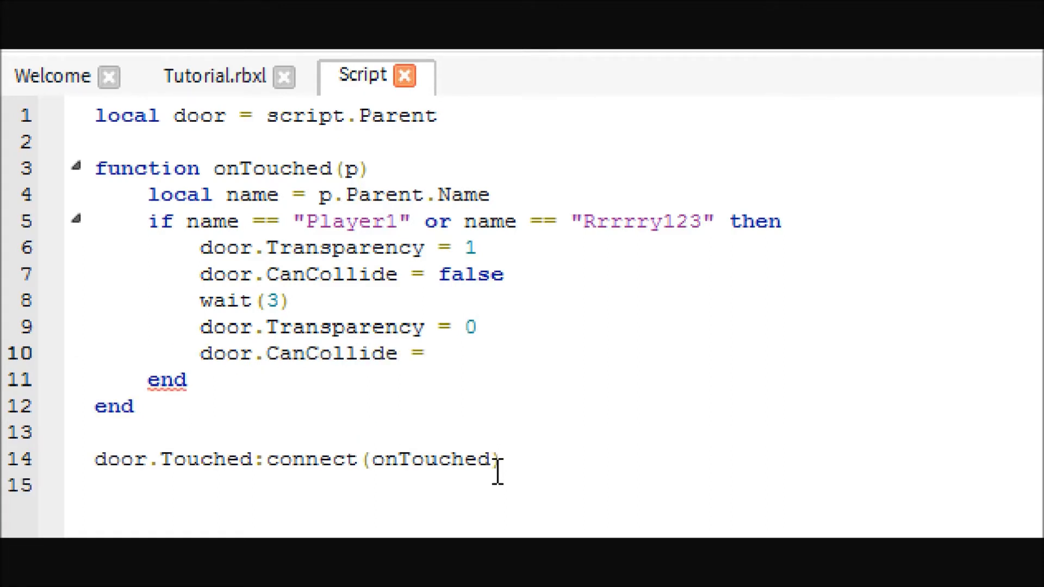
pyautogui.write('true')
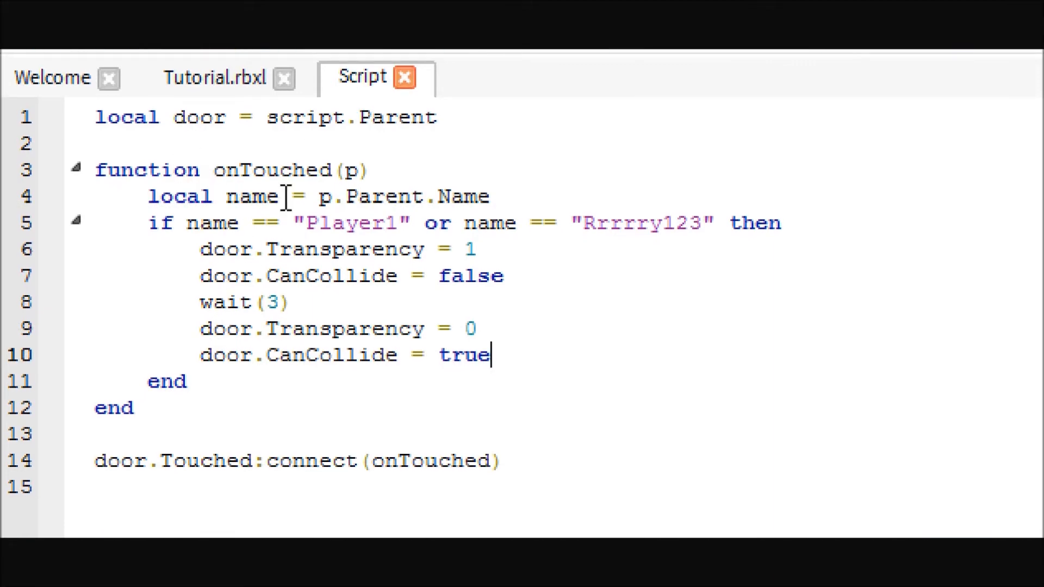
pyautogui.click(216, 196)
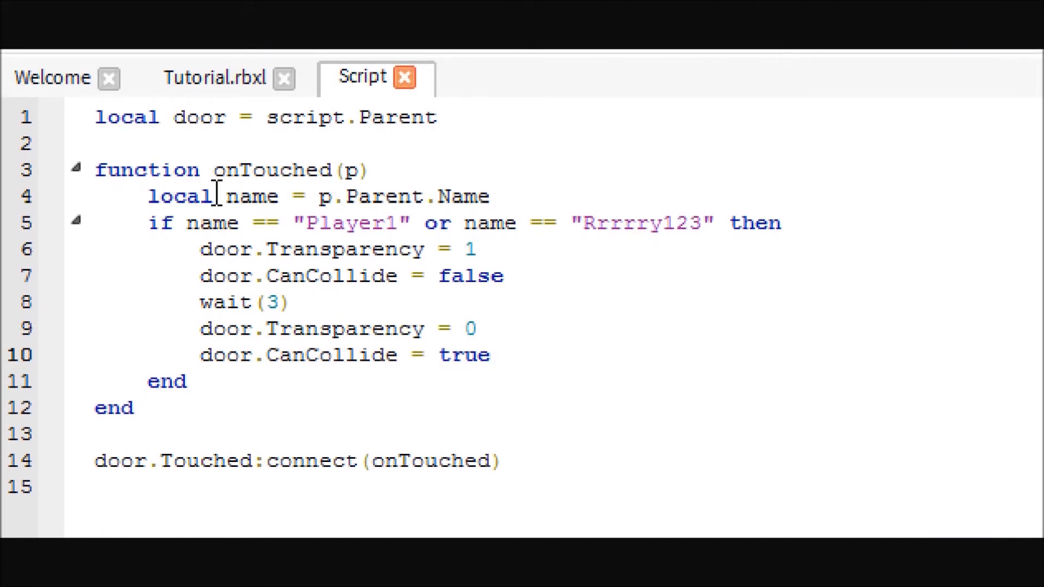
pyautogui.doubleClick(252, 195)
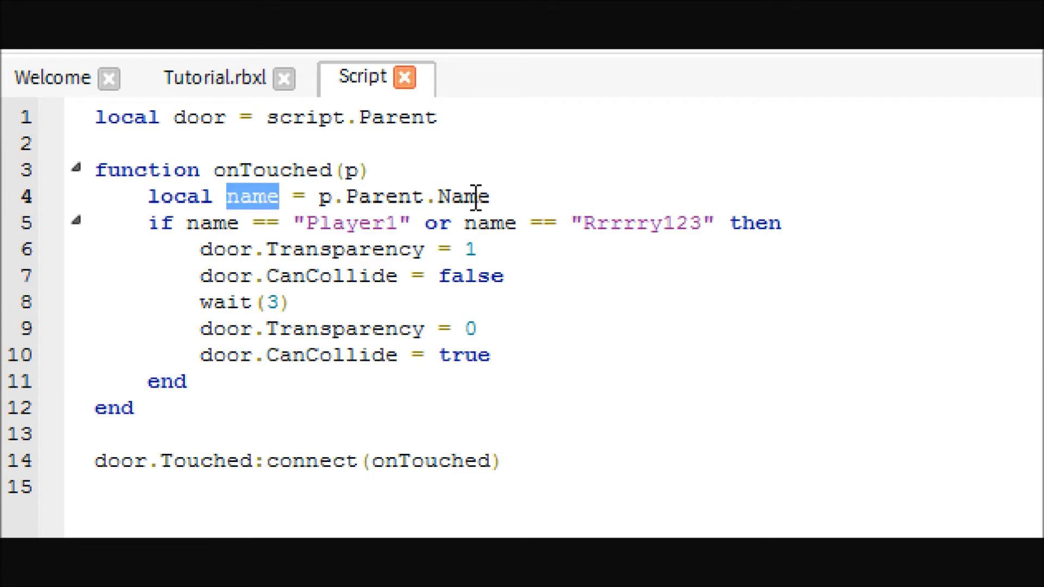
pyautogui.moveTo(337, 262)
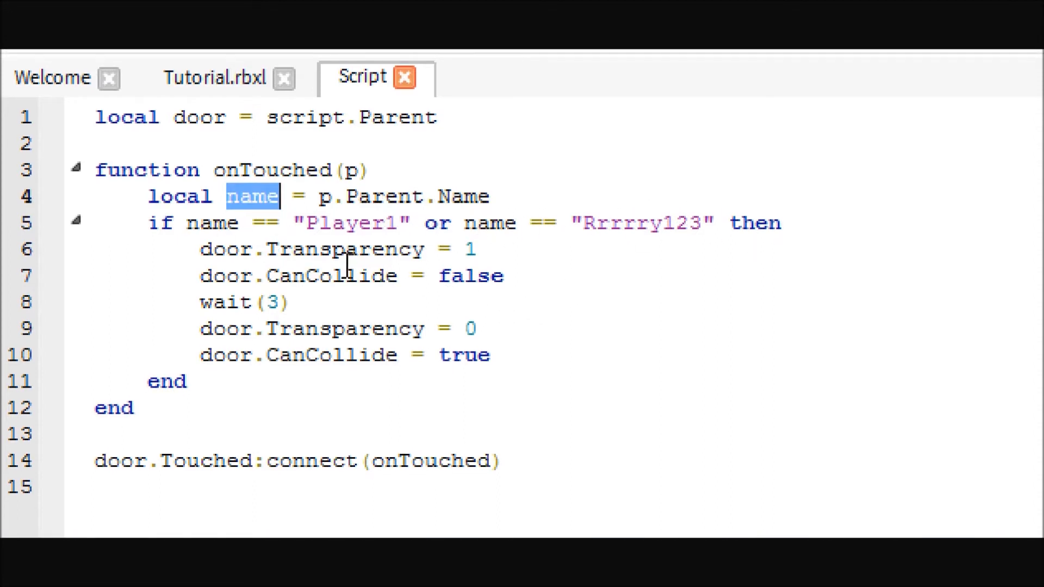
pyautogui.doubleClick(331, 277)
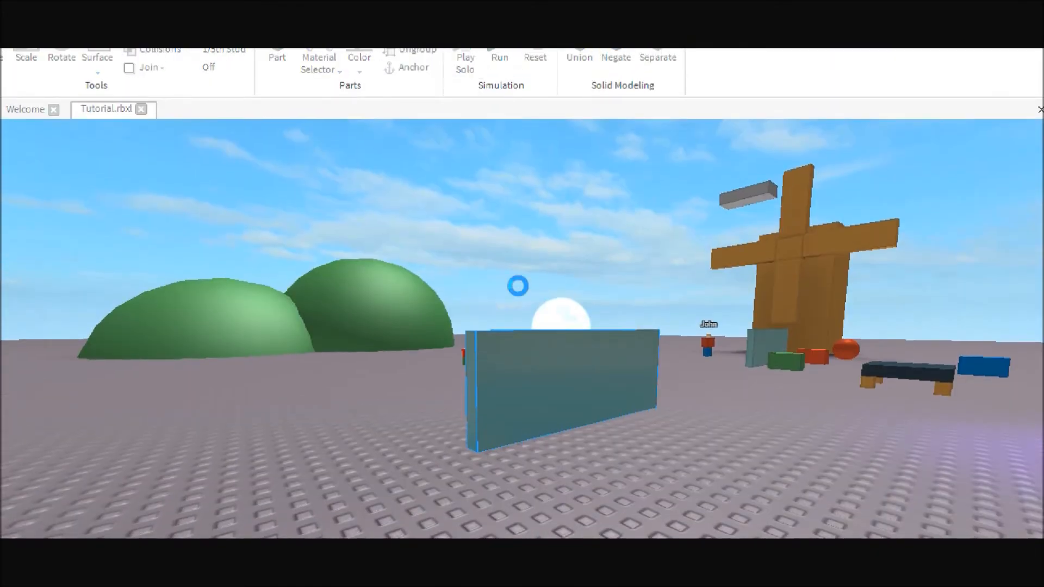
# Select the door panel in the Tutorial.rbxl 3D scene
pyautogui.click(464, 64)
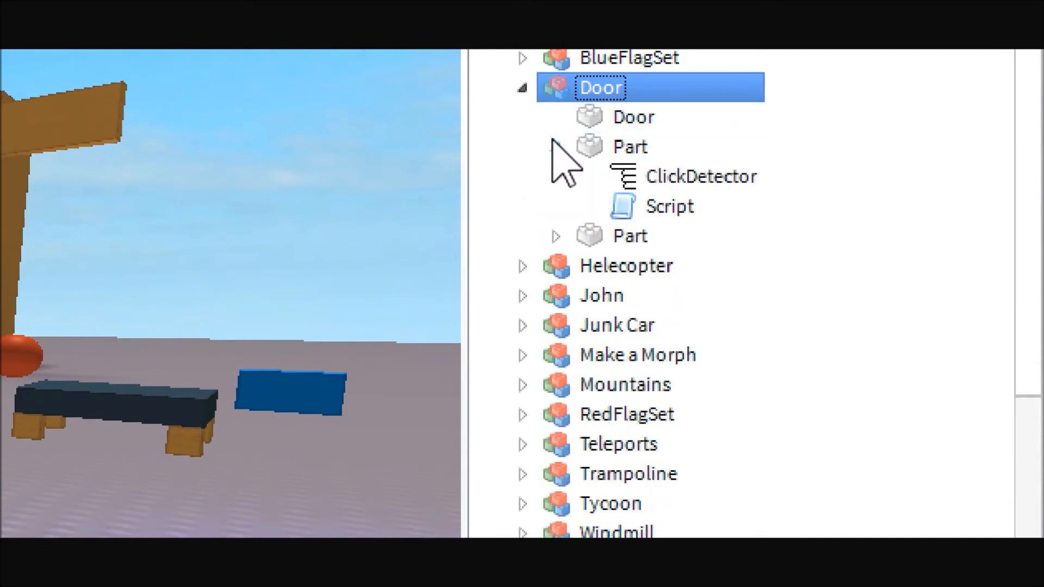
# Select the ClickDetector in the Door's Part and open the Script beside it
pyautogui.click(700, 176)
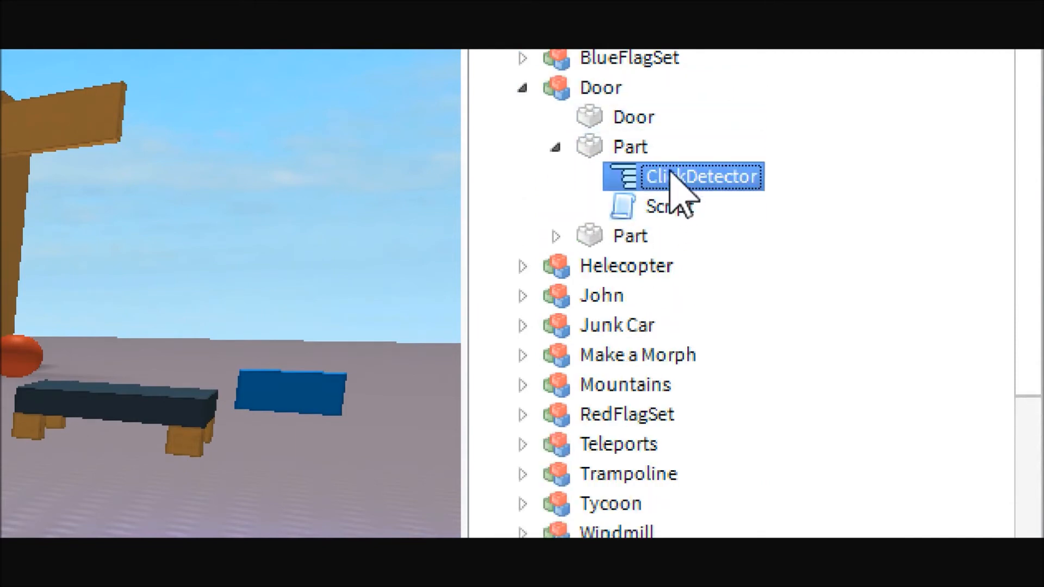
pyautogui.rightClick(679, 184)
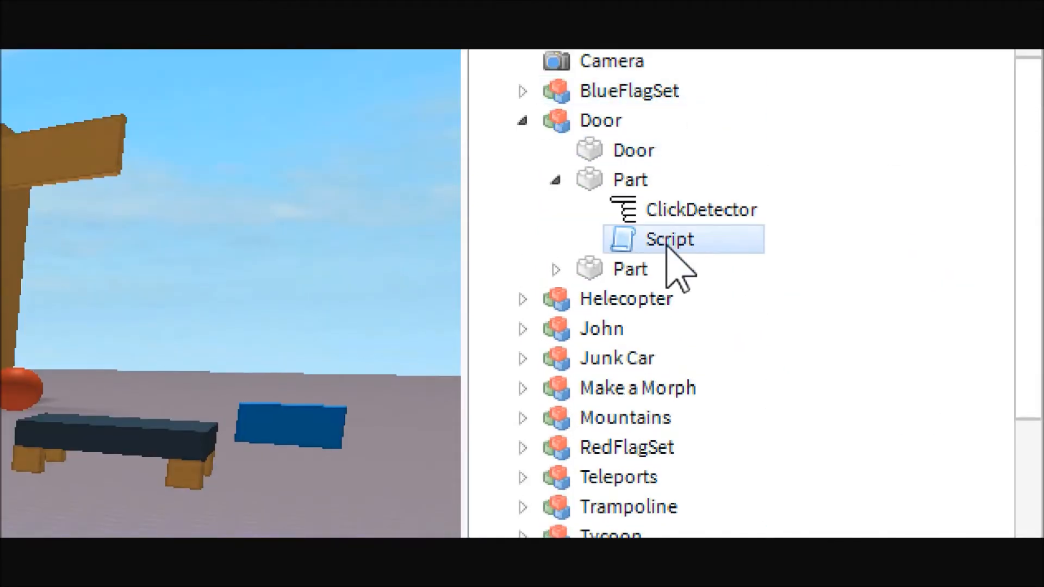
pyautogui.doubleClick(669, 239)
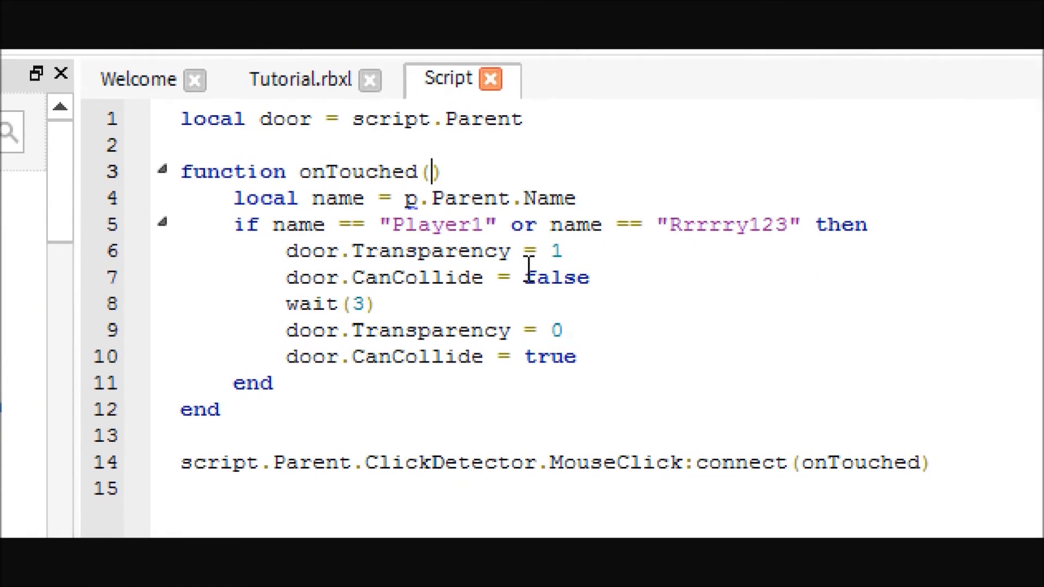
# Remove the local name line and the player-name if check from onTouched
pyautogui.moveTo(419, 198); pyautogui.dragTo(577, 198)
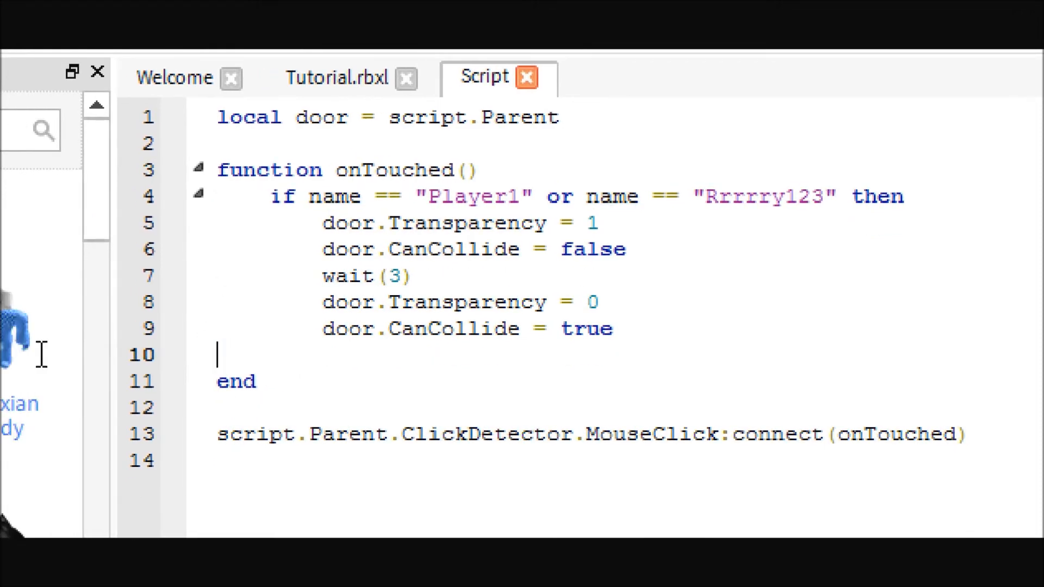
pyautogui.press('Backspace')
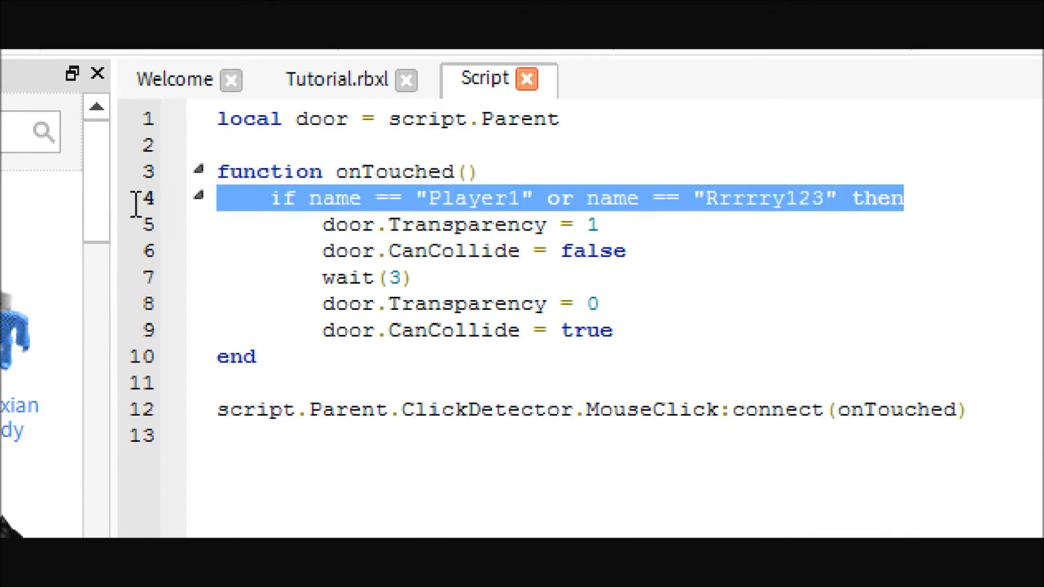
pyautogui.press('Delete')
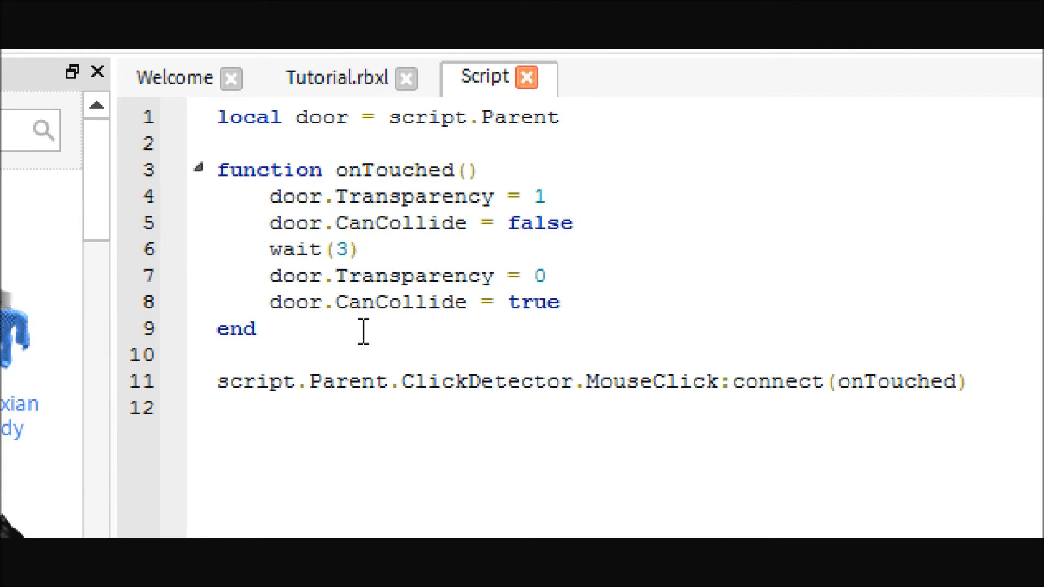
pyautogui.click(336, 78)
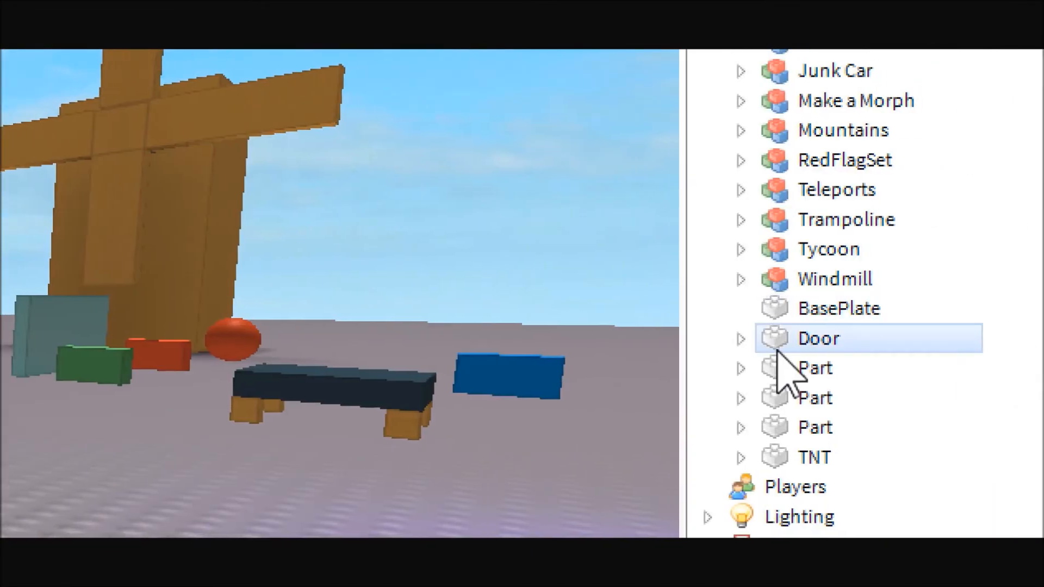
# Expand the standalone Door part and open its Script in the editor
pyautogui.click(741, 338)
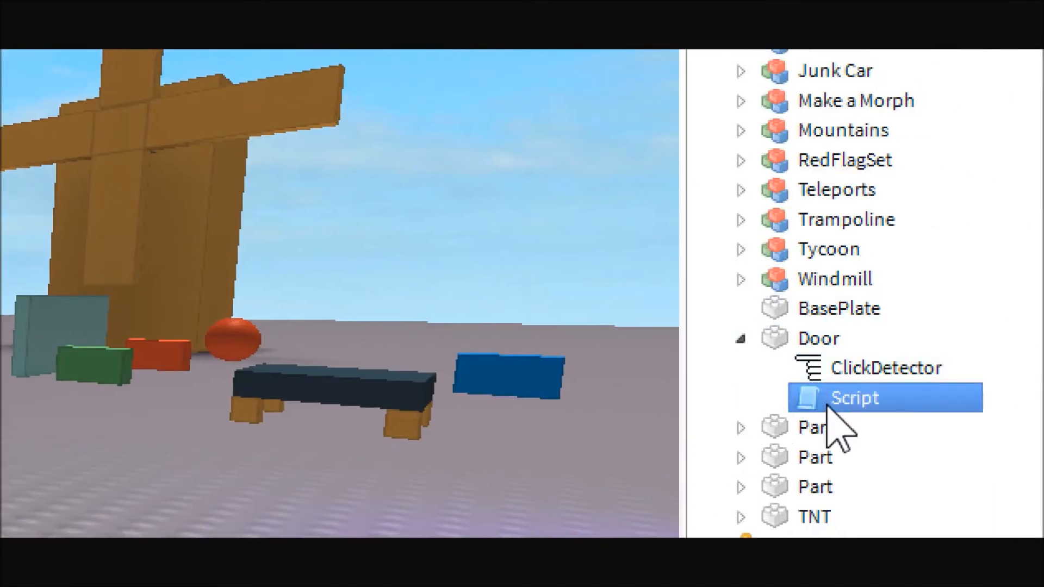
pyautogui.doubleClick(853, 398)
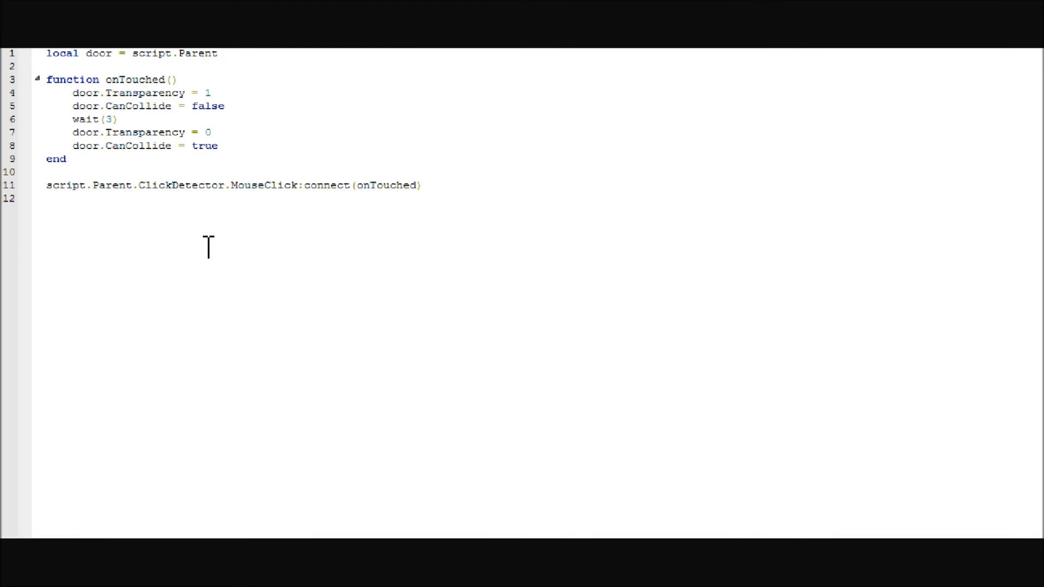
pyautogui.moveTo(200, 243)
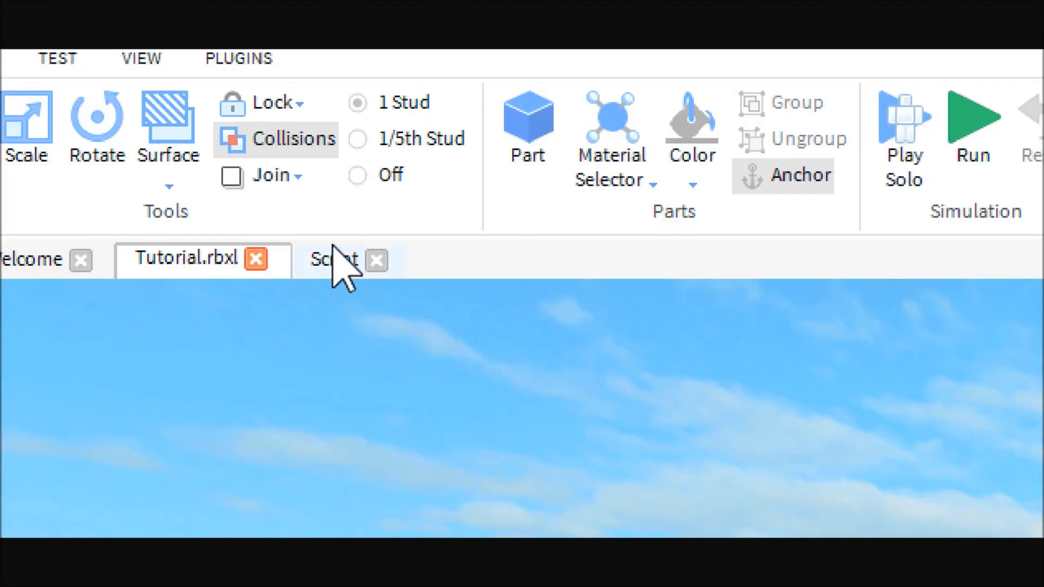
pyautogui.click(333, 259)
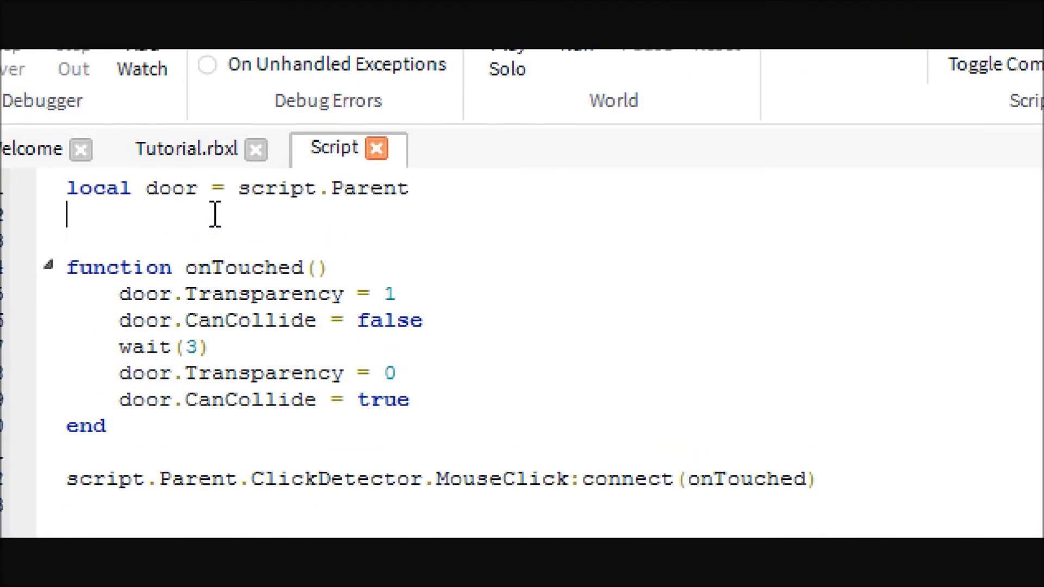
# Add local opened = false beneath the door variable
pyautogui.write('1')
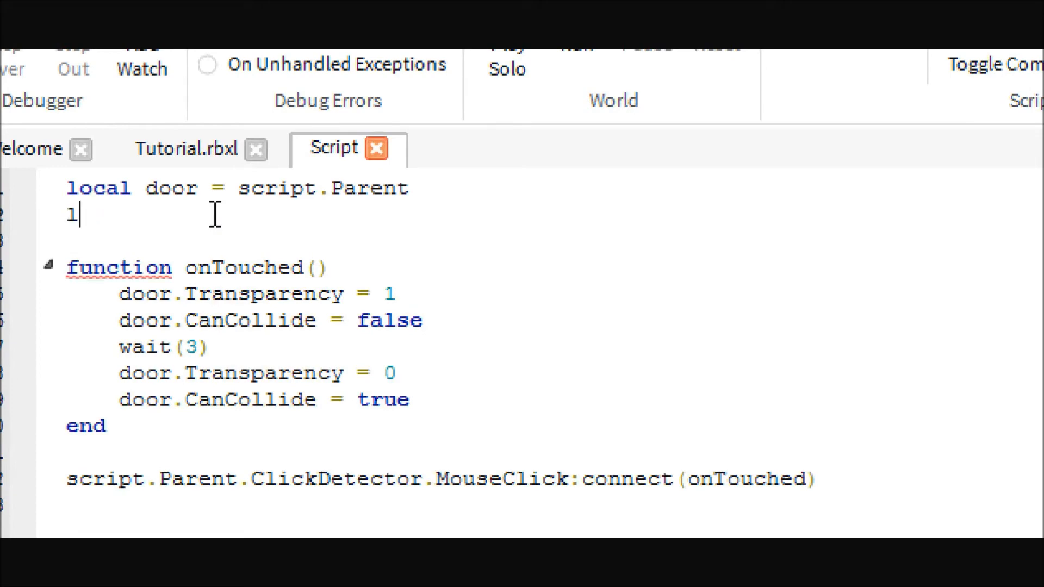
pyautogui.write('ocal')
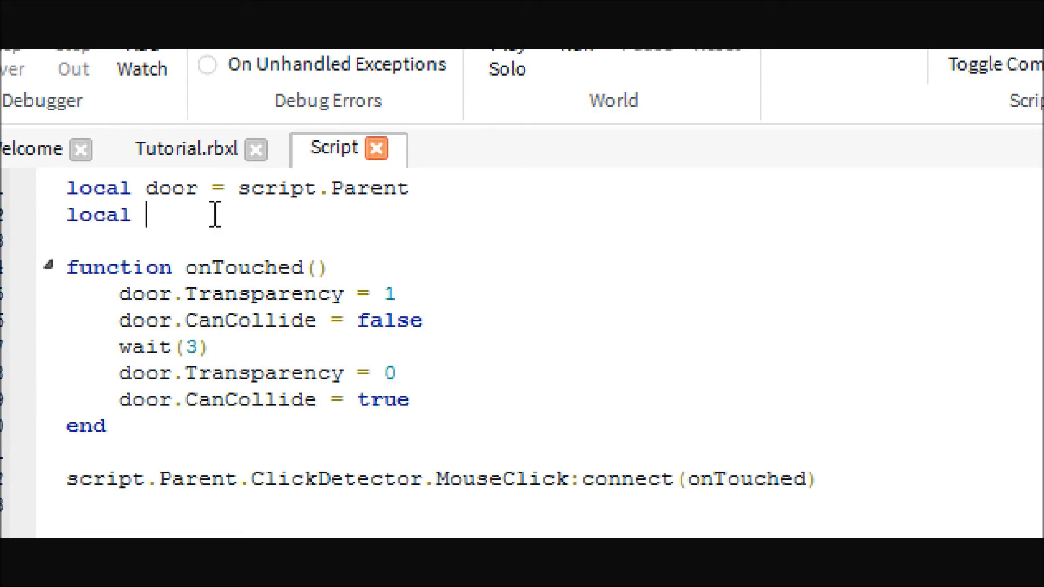
pyautogui.write('ope')
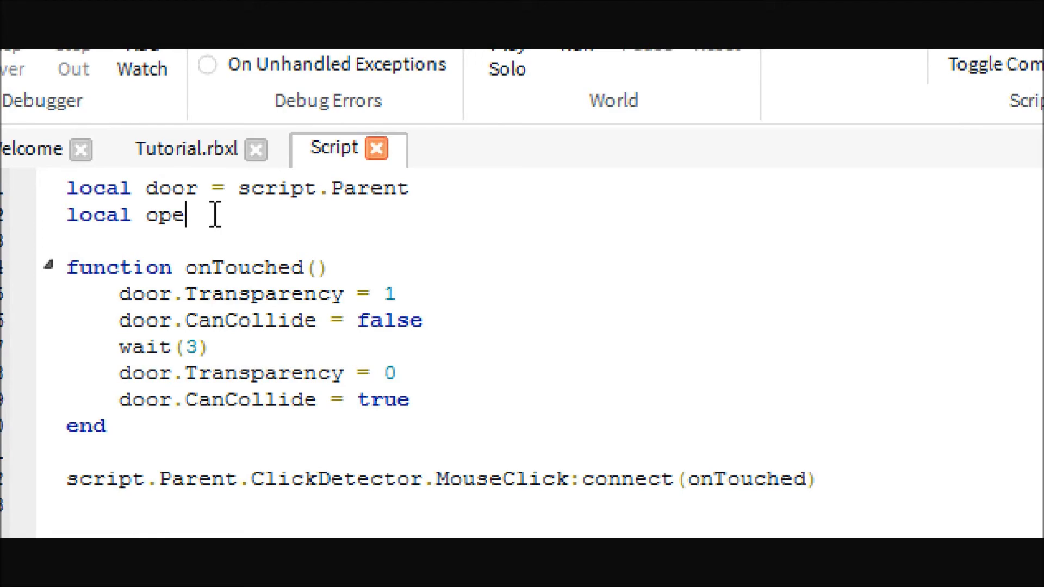
pyautogui.write('ned = f')
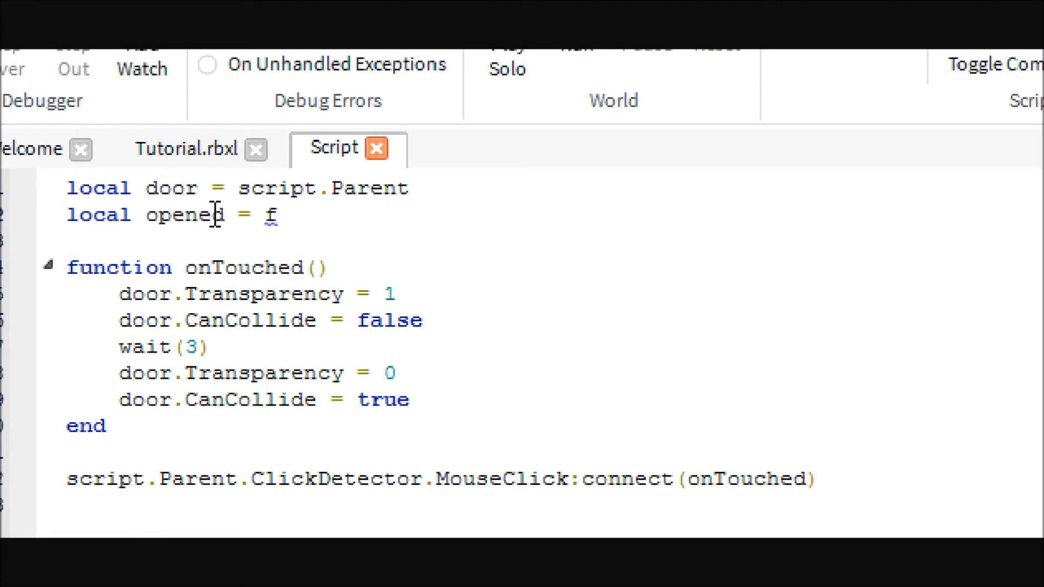
pyautogui.write('alse')
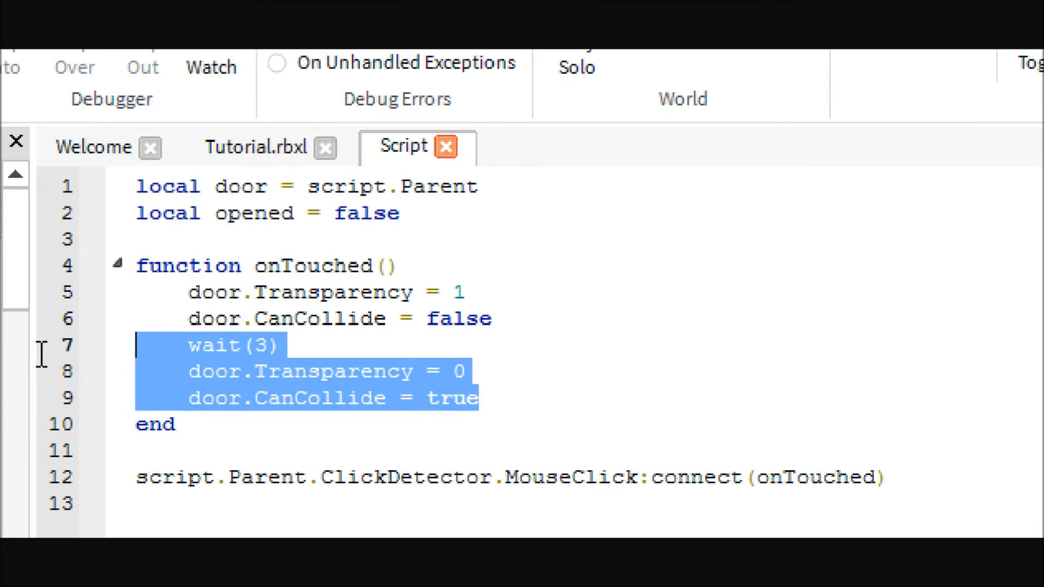
# Remove the wait and reset lines and wrap the opening code in 'if opened == false then … end'
pyautogui.press('Delete')
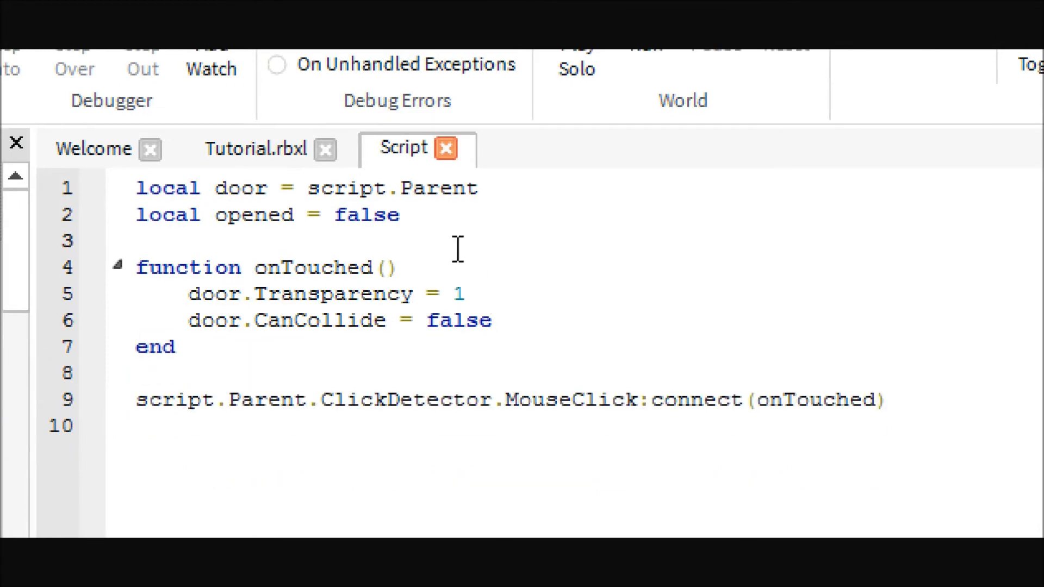
pyautogui.press('Enter')
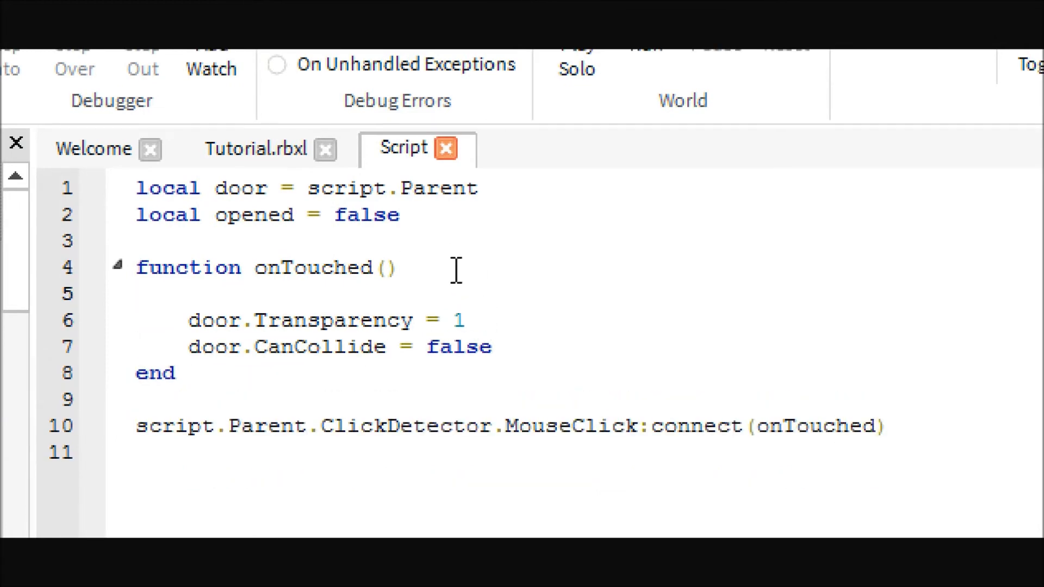
pyautogui.write('if close')
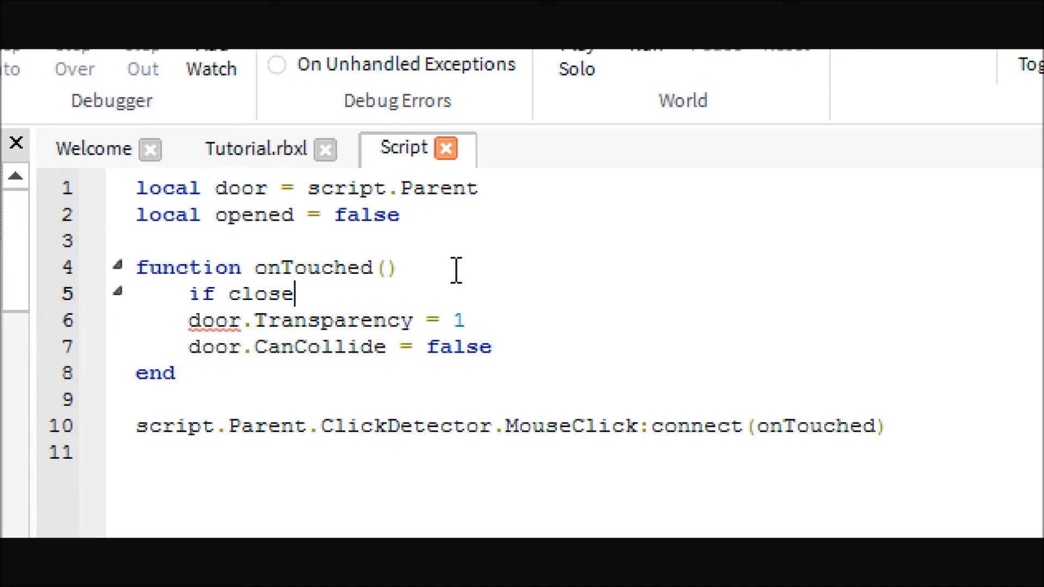
pyautogui.write('d ==')
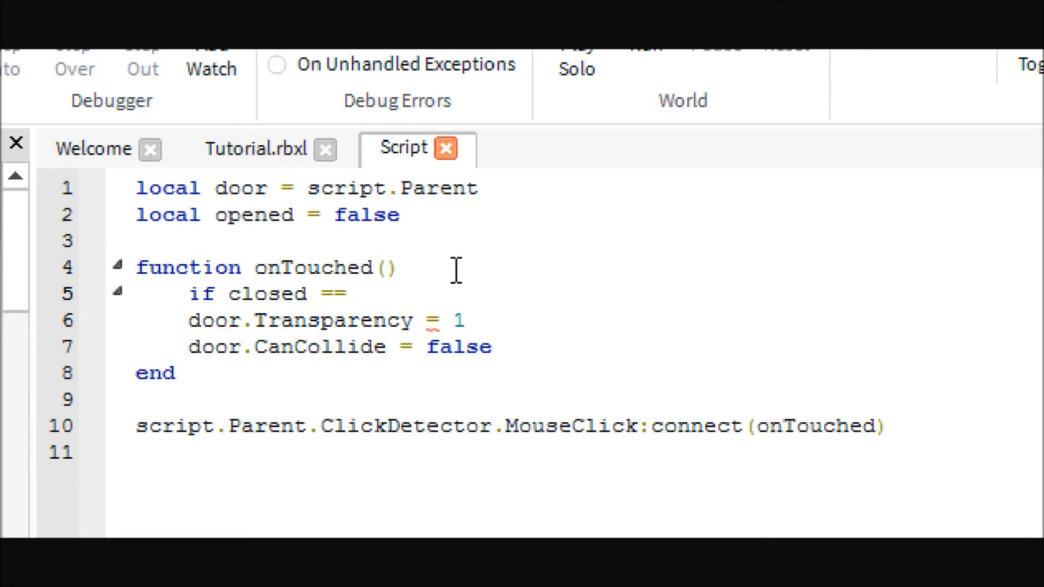
pyautogui.write('false th')
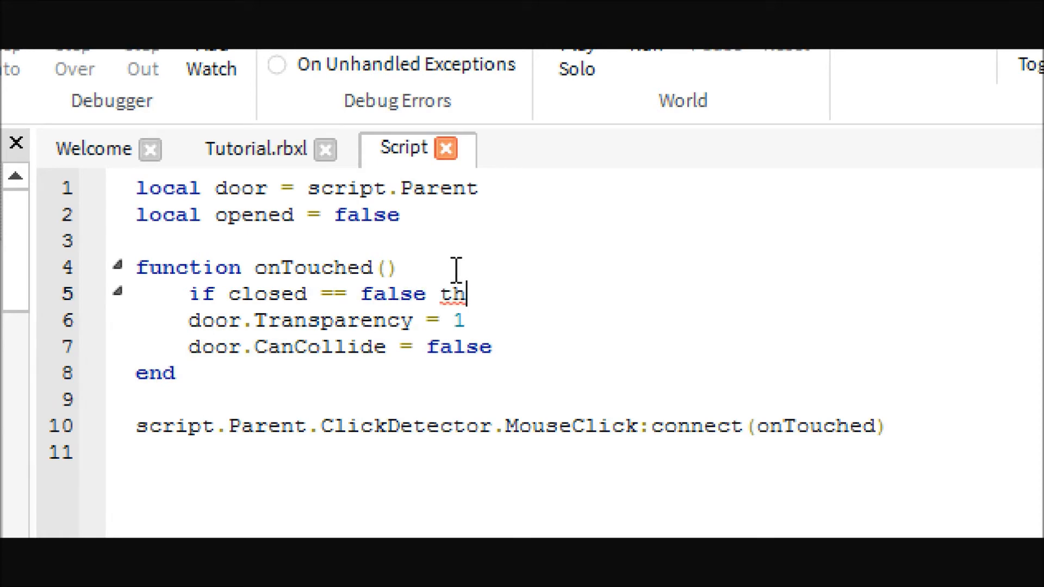
pyautogui.write('en')
pyautogui.write('e')
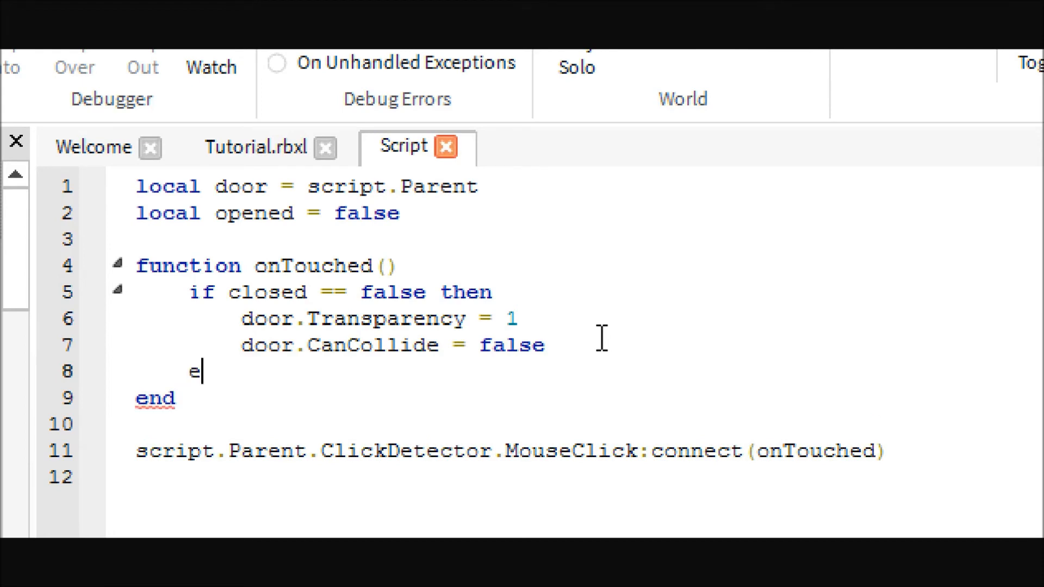
pyautogui.write('nd')
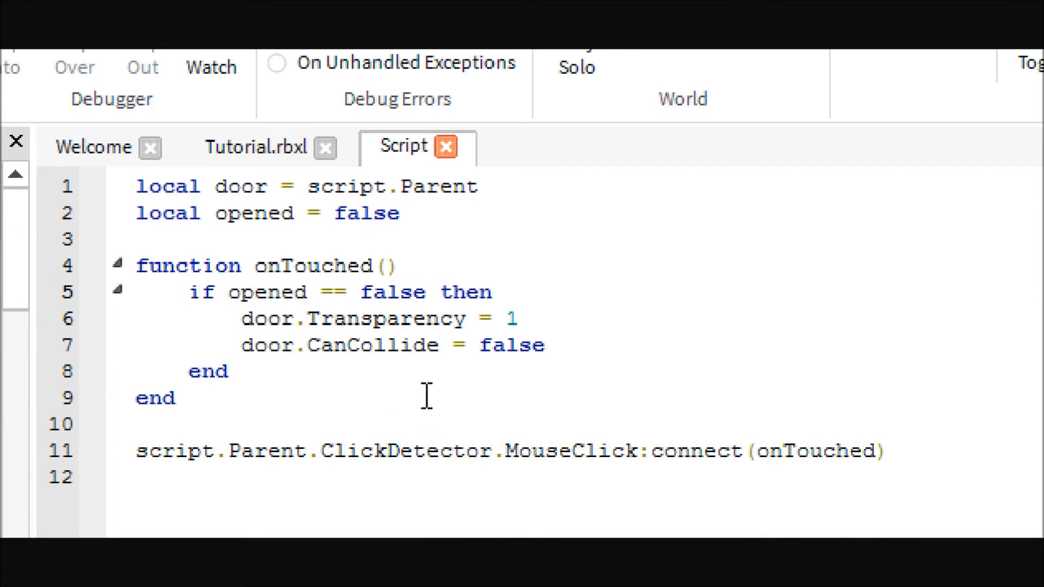
pyautogui.moveTo(553, 357)
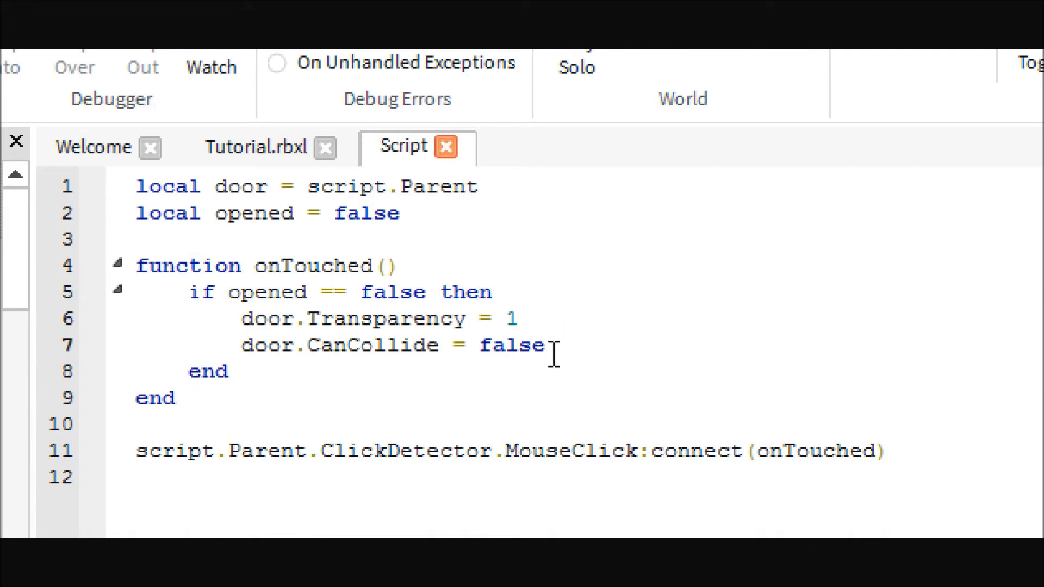
pyautogui.moveTo(598, 343)
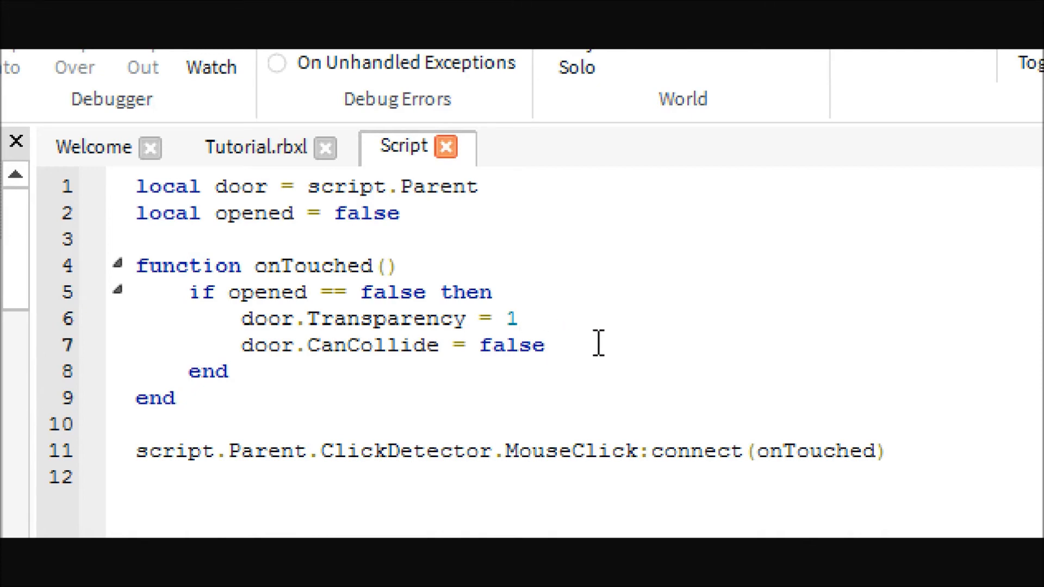
# Add an else branch with the door.Transparency line for closing the door
pyautogui.write('else')
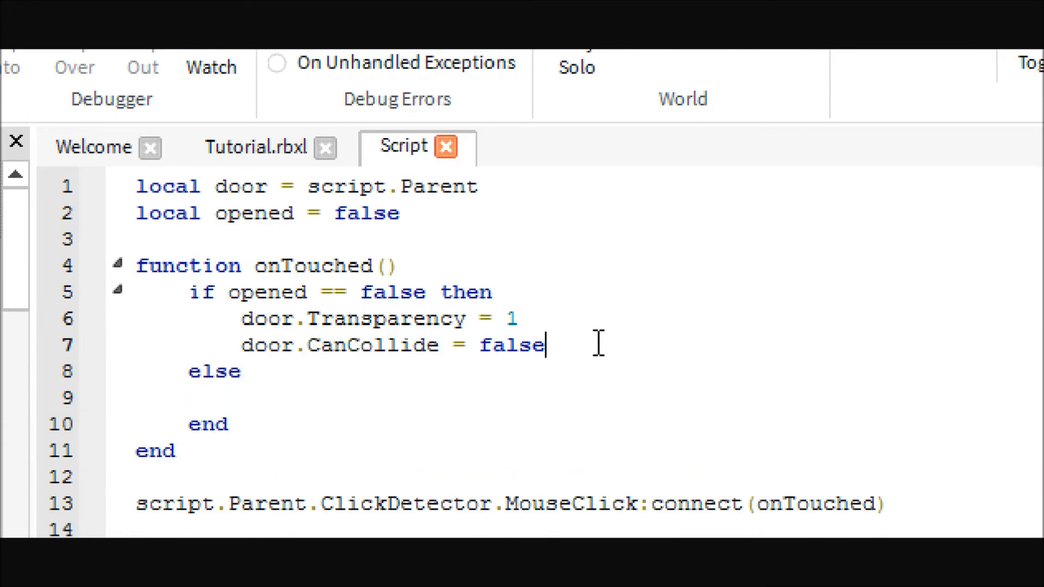
pyautogui.write('door.Transparency = 1')
pyautogui.write('door.CanCollide = false')
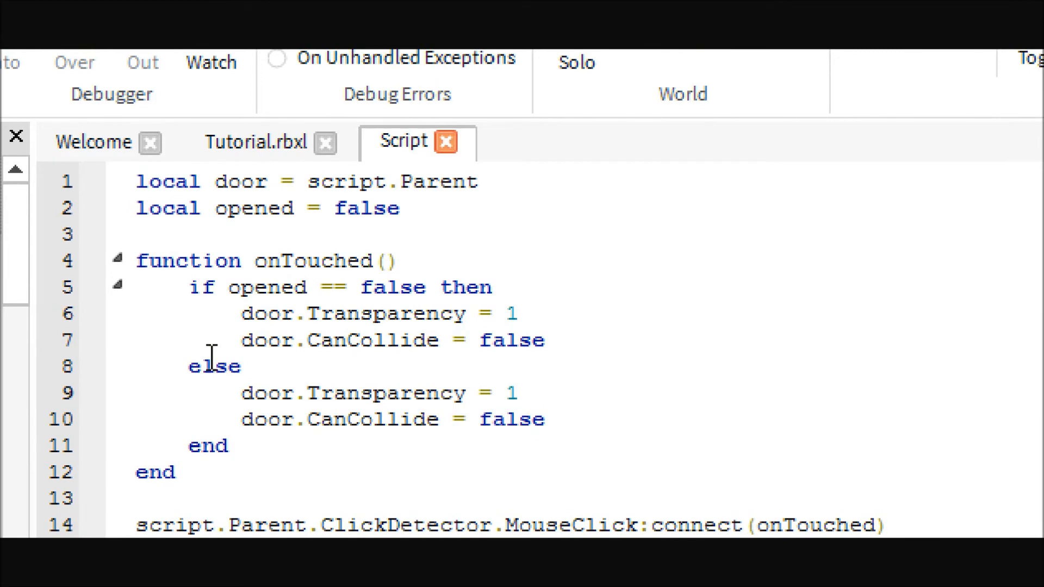
pyautogui.moveTo(466, 326)
pyautogui.write('tru')
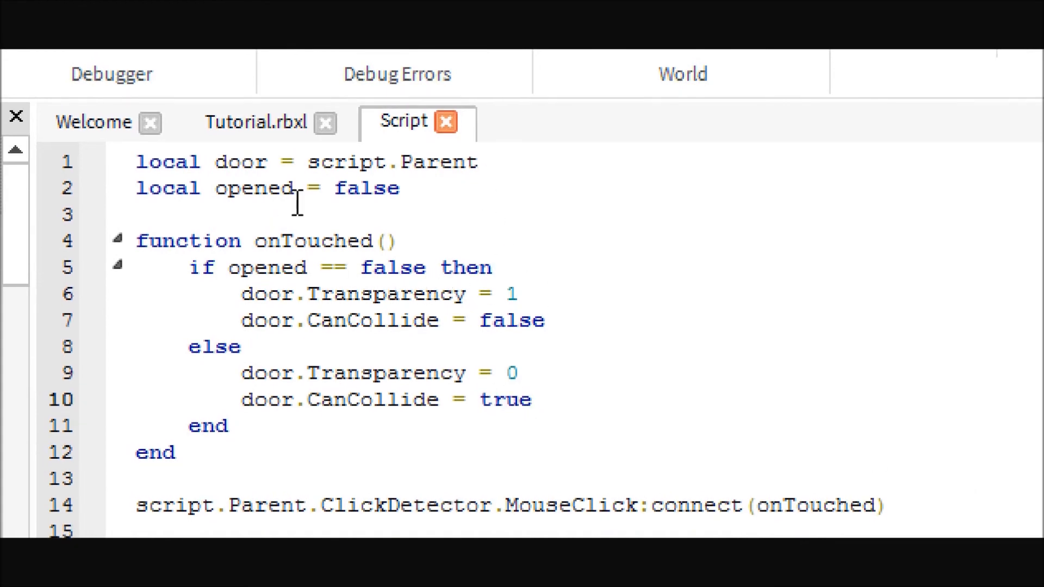
pyautogui.moveTo(433, 132)
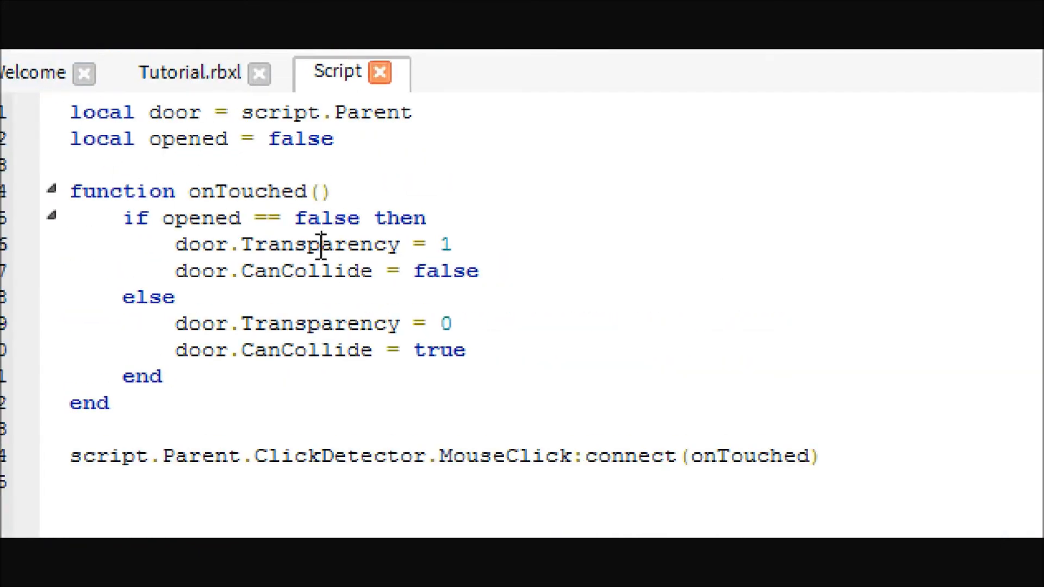
pyautogui.moveTo(523, 267)
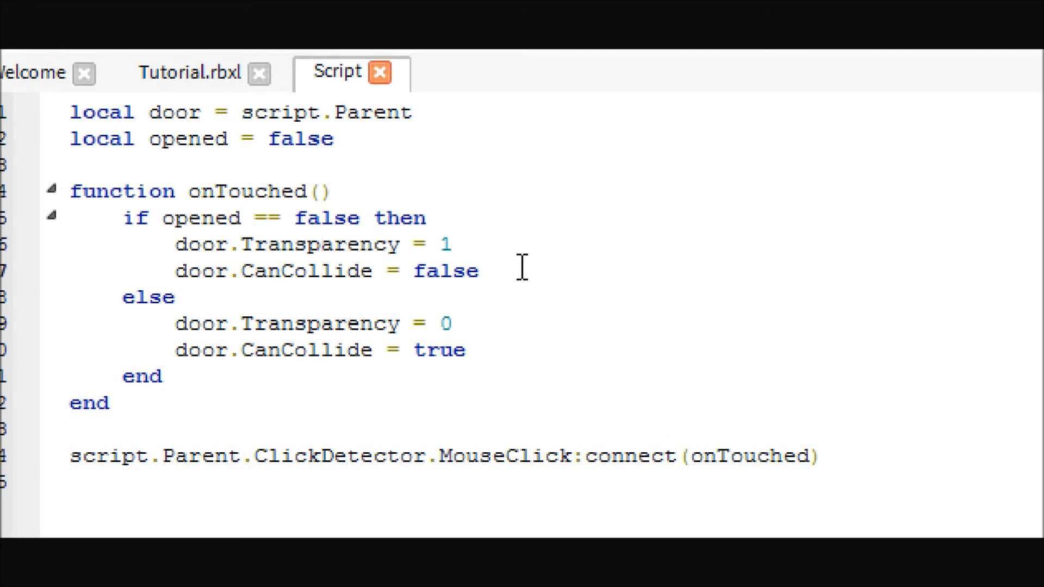
# Set opened = true in the if branch and opened = false in the else branch, with a 0.5 value entered
pyautogui.press('Enter')
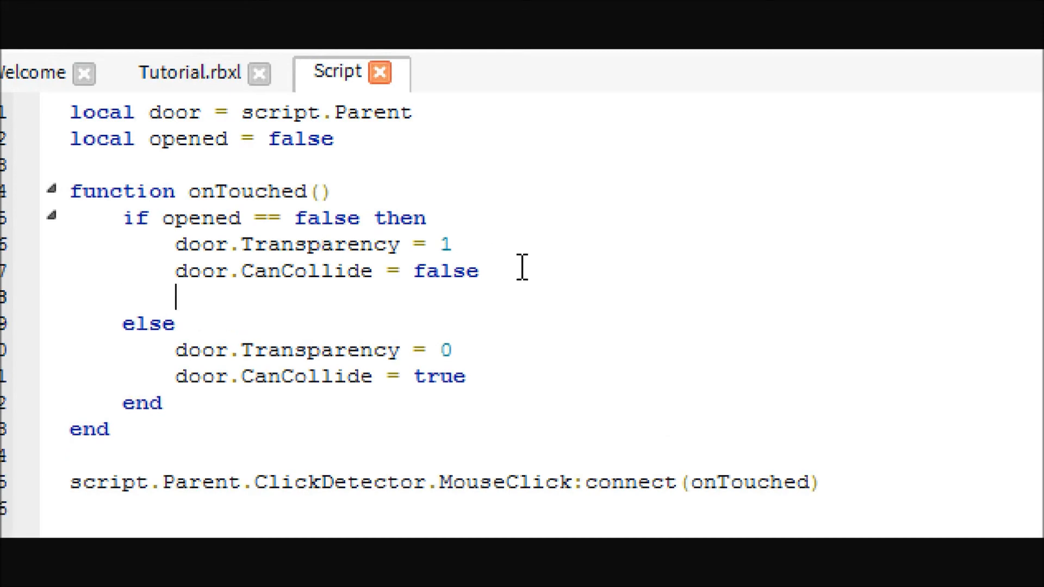
pyautogui.write('opened = tr')
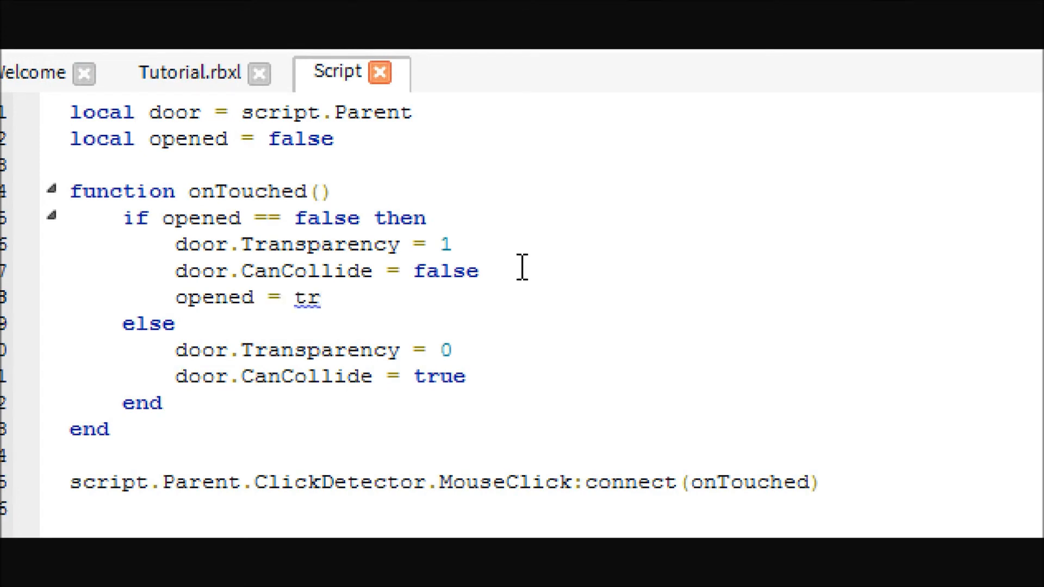
pyautogui.write('ue')
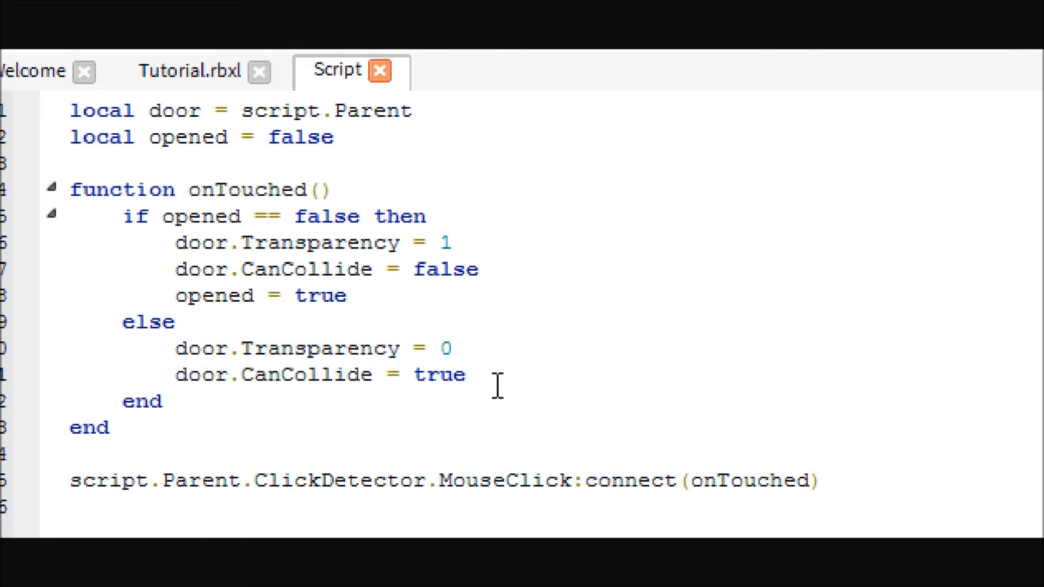
pyautogui.write('ope')
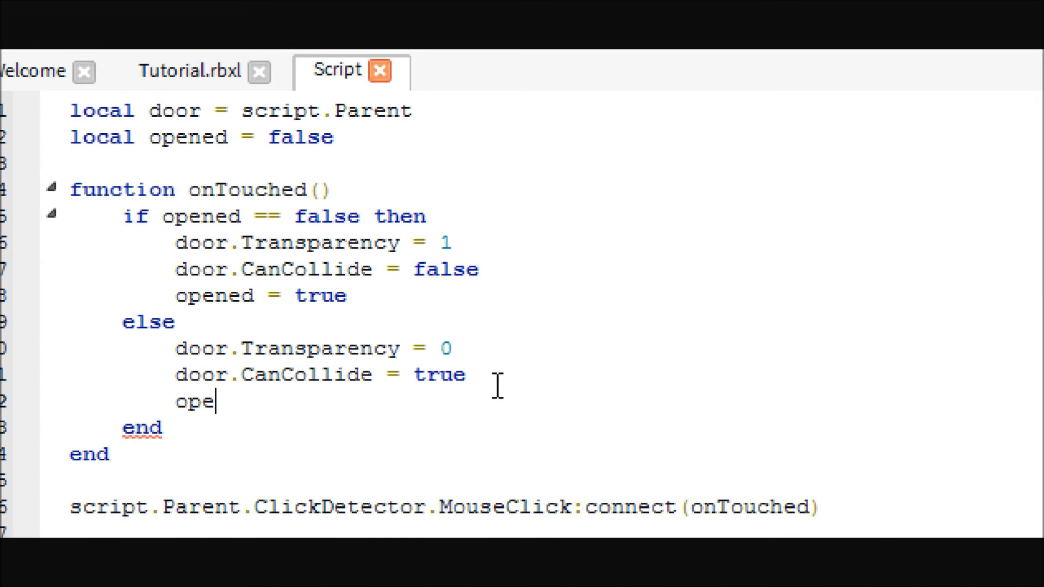
pyautogui.write('ned = false')
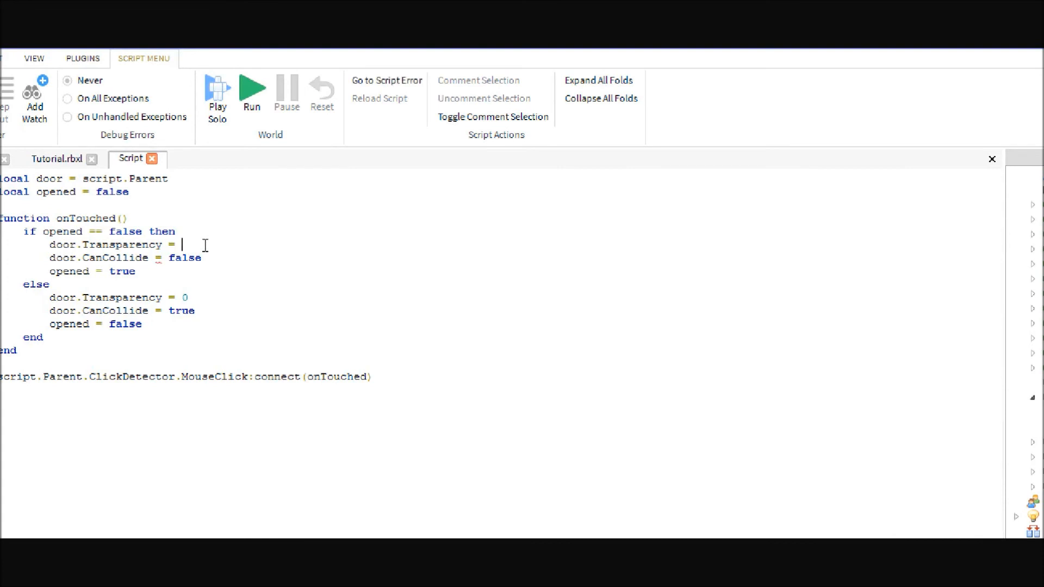
pyautogui.write('0.5')
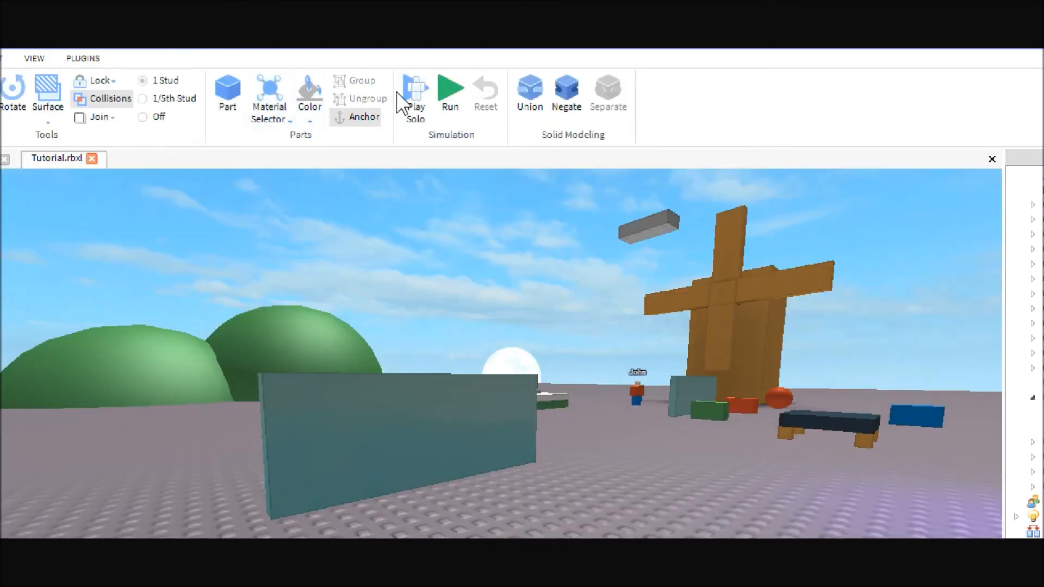
# Launch a Play Solo test of the game from the Home ribbon
pyautogui.click(413, 87)
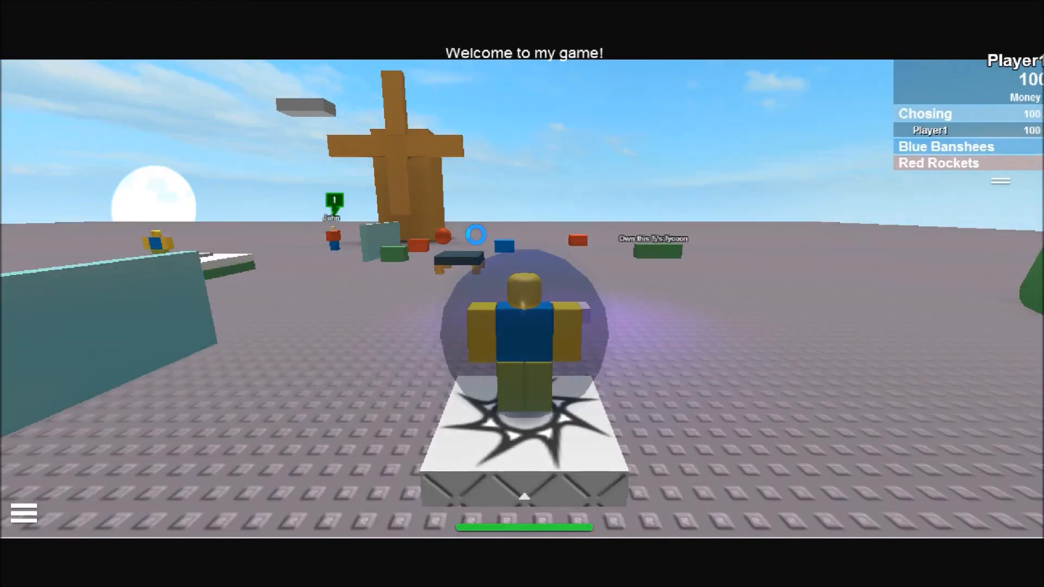